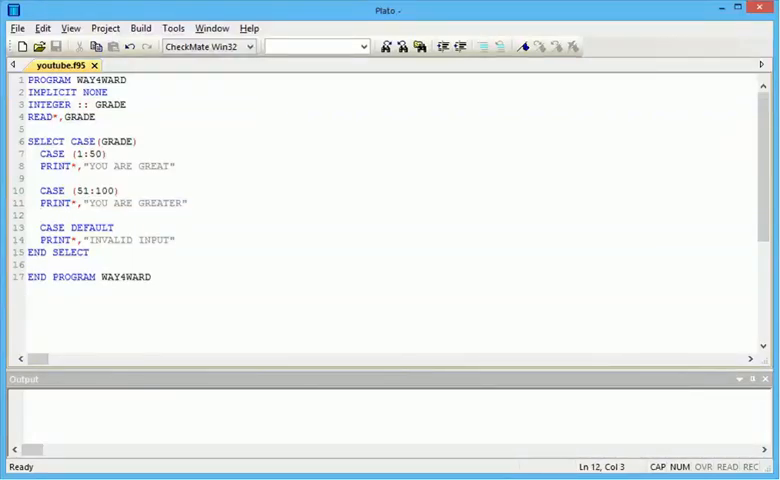
Step: Delete the SELECT CASE grading block and start trimming the READ line
left_click(40, 227)
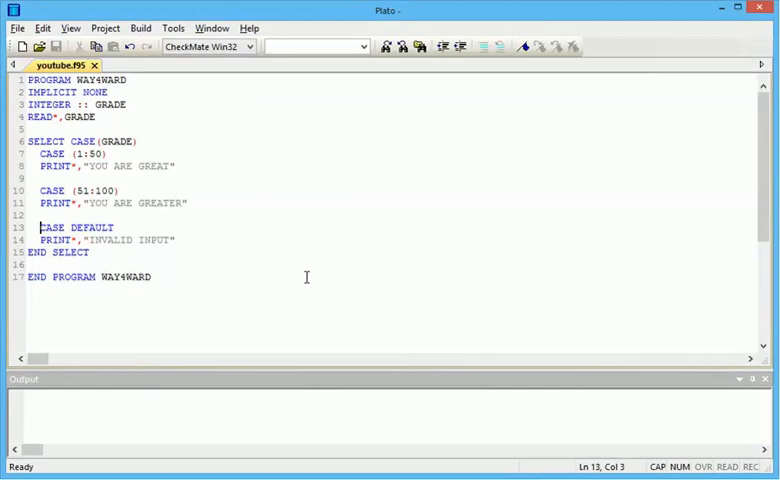
left_click(60, 252)
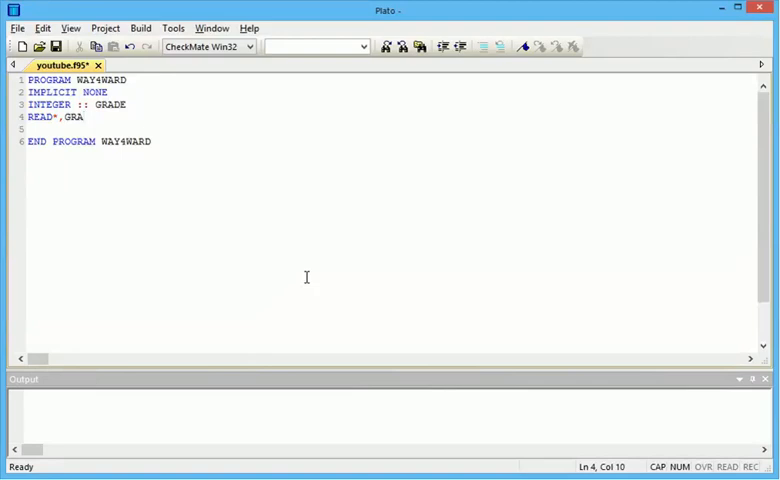
Step: Remove the READ line and GRADE, leaving INTEGER :: A declared
key("BackSpace")
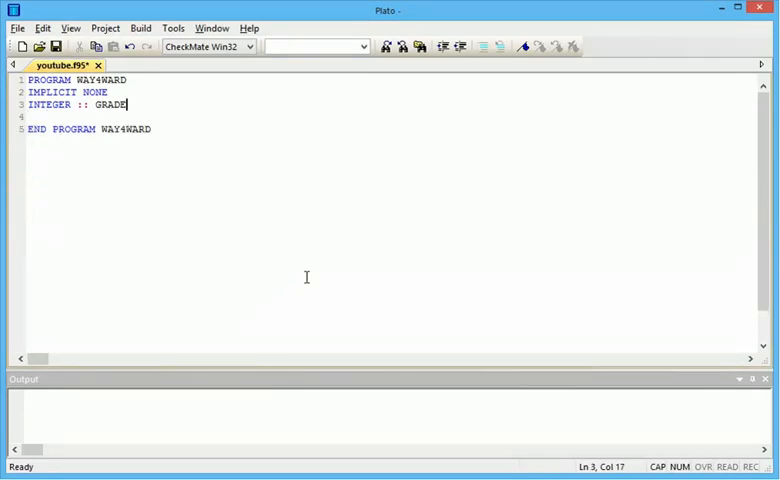
key("BackSpace")
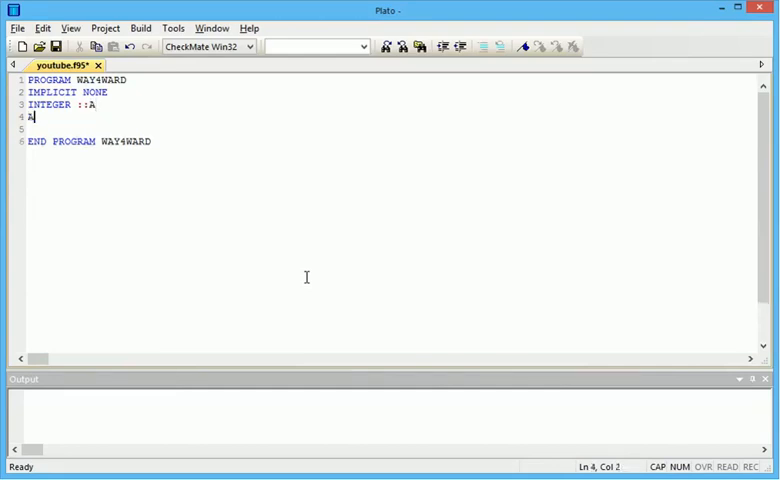
key("BackSpace")
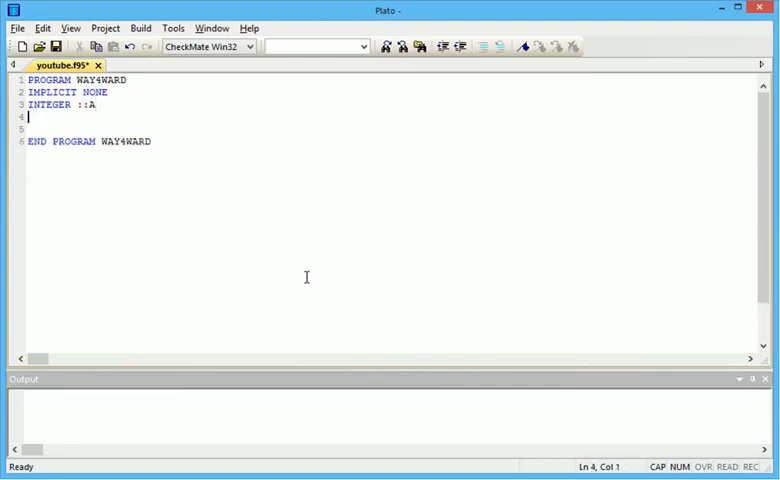
Step: Write a DO A = 1, 10, 1 loop that prints A, closed with END DO
type("DO A")
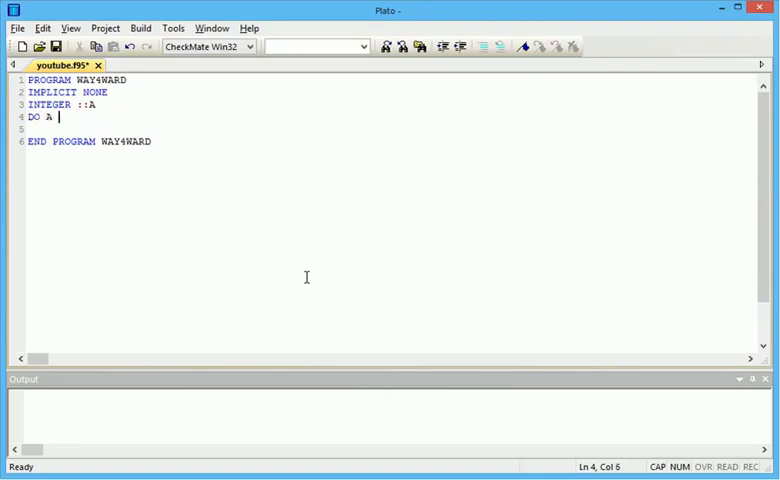
type("=")
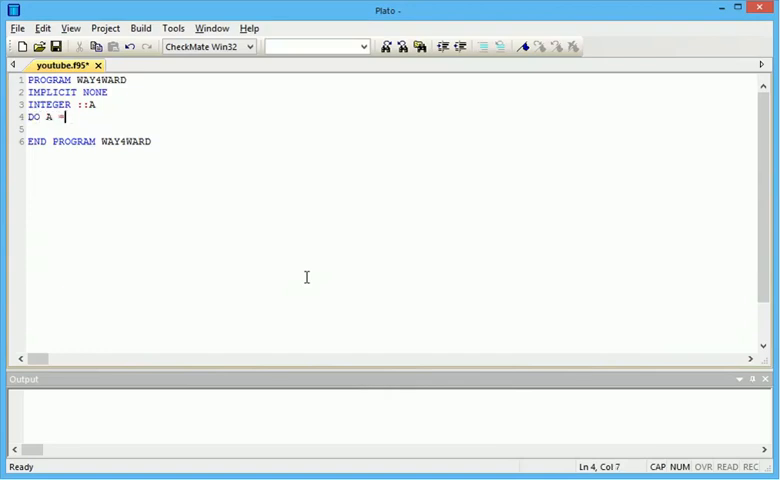
type("1")
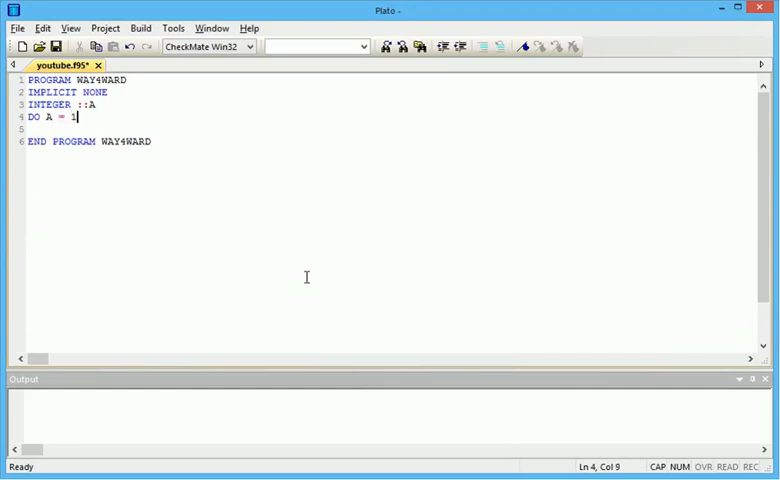
type(", 10 ,1")
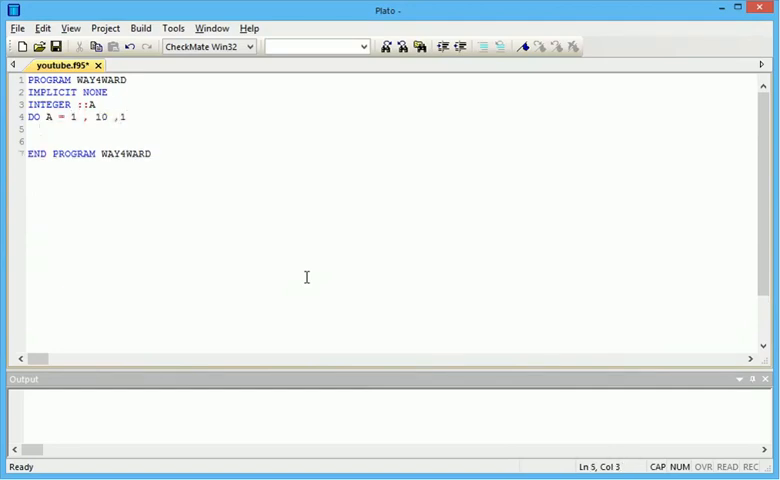
type("PRINT")
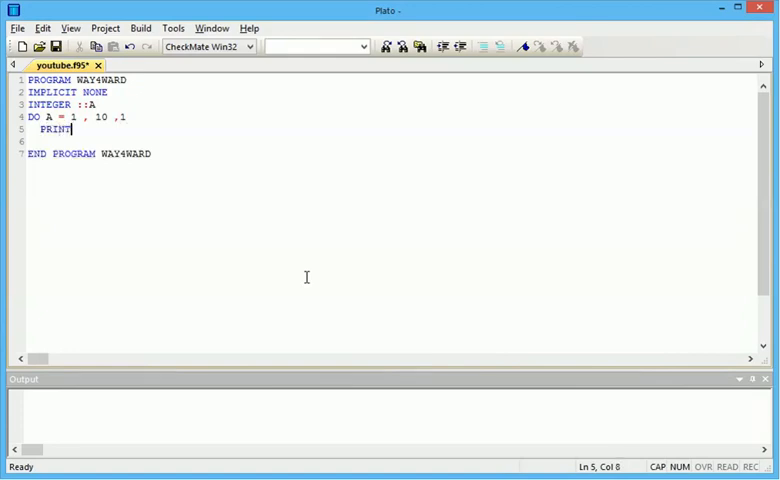
type("*")
type("END ")
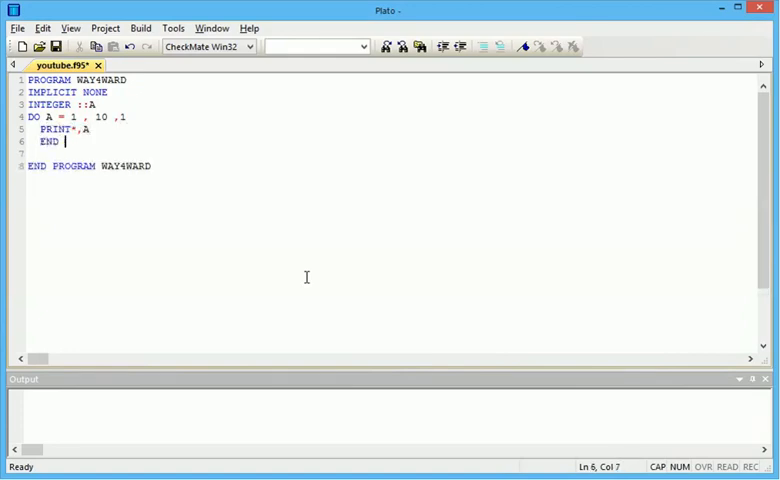
type("DO")
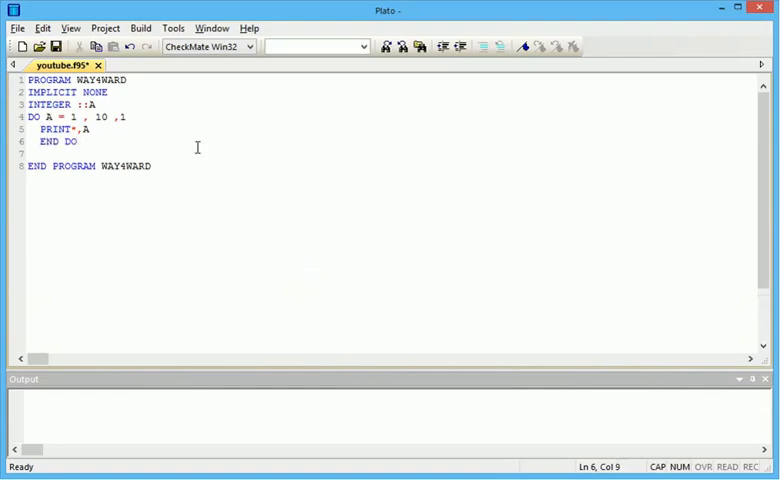
mouse_move(141, 28)
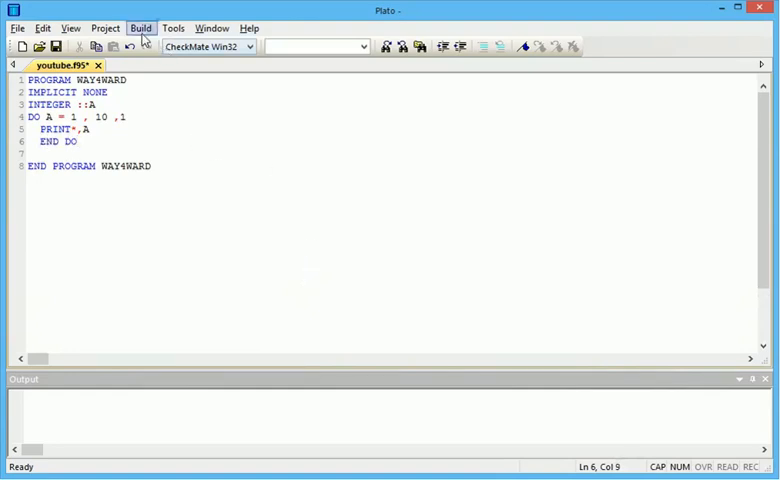
Step: Start Run and confirm the rebuild, compiling and linking youtube.f95 into youtube.EXE
left_click(140, 27)
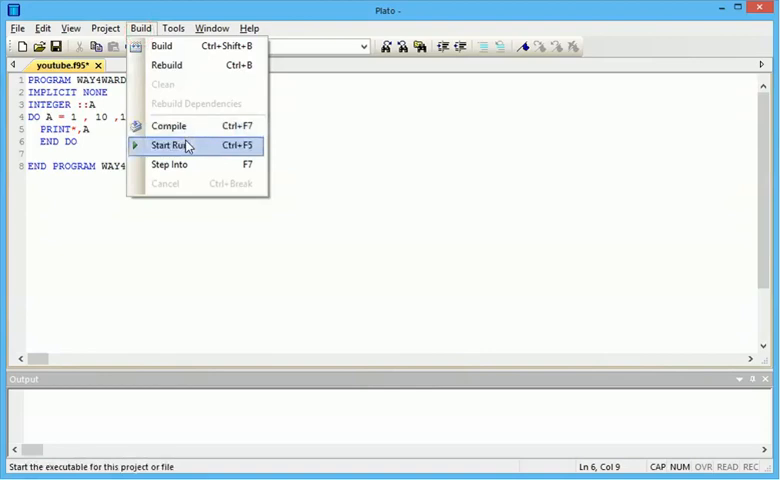
left_click(173, 145)
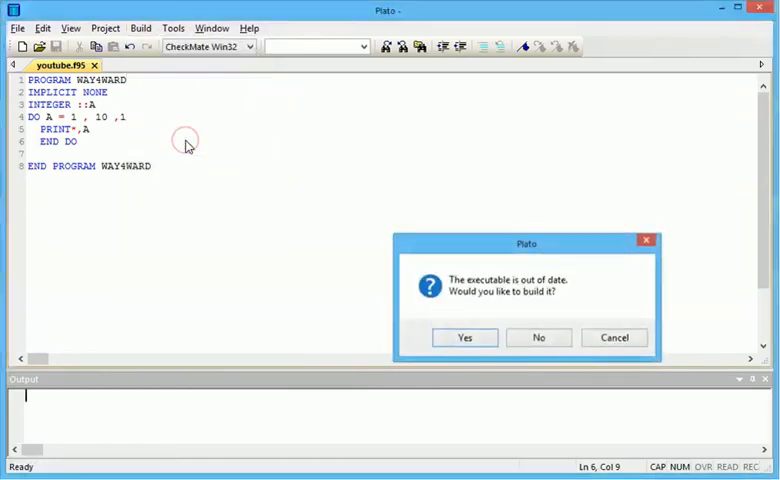
left_click(464, 337)
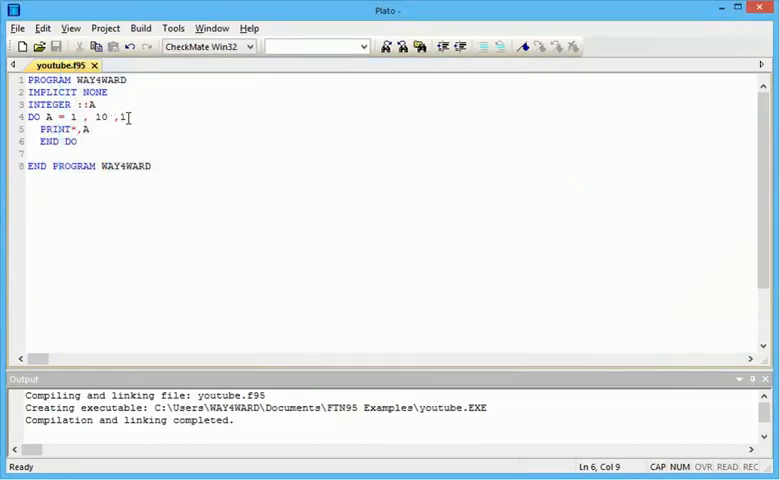
Step: Change the loop step to 2 and print "ODD NUMBER" before A
key("Backspace")
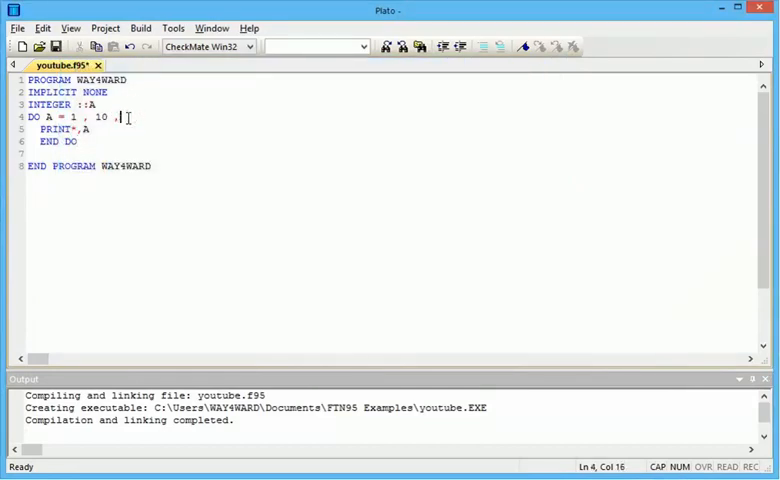
type("2")
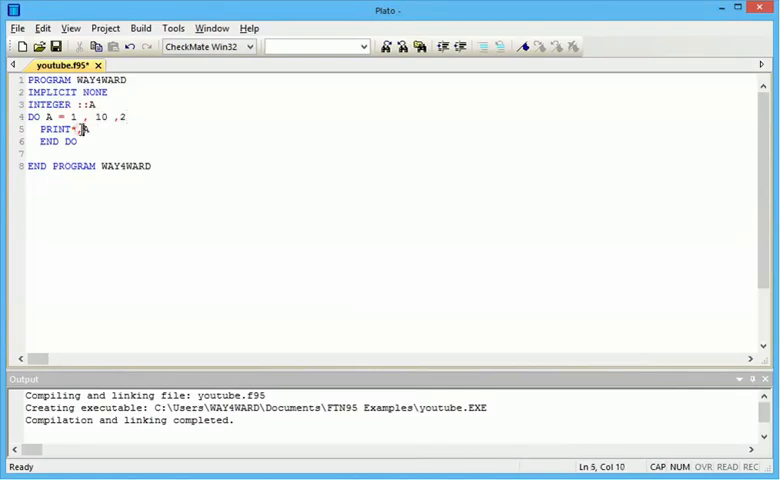
type(",\"A")
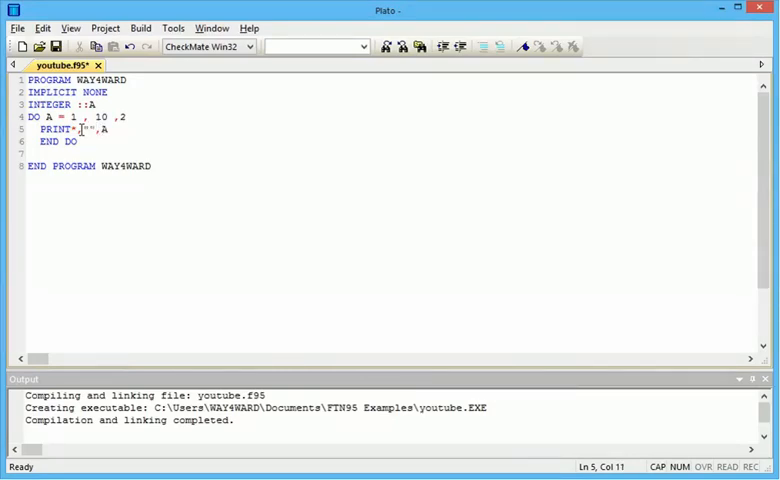
type("ODE")
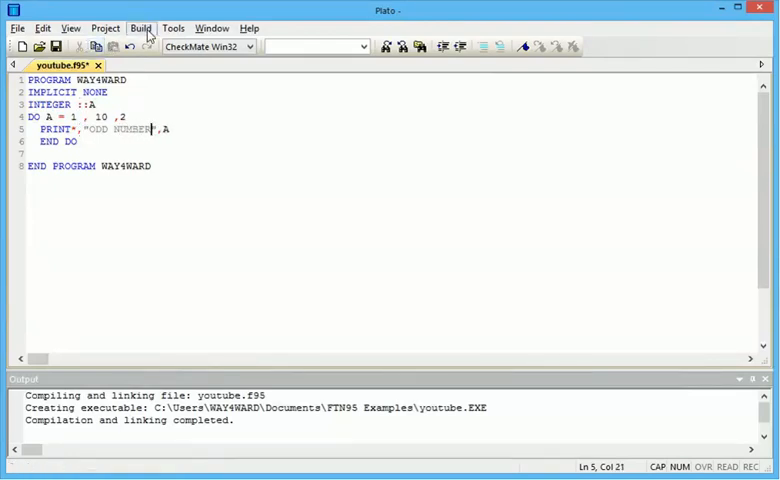
Step: Run the odd version, then start at 2 with label EVEN NUMBER and rebuild
left_click(140, 28)
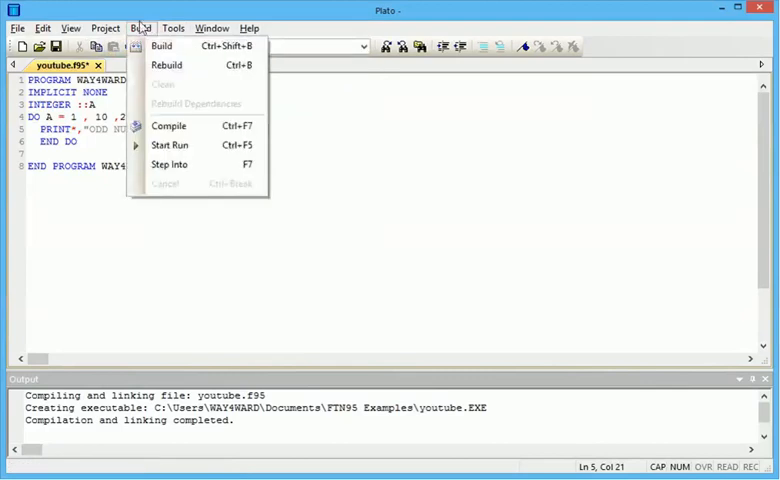
left_click(170, 145)
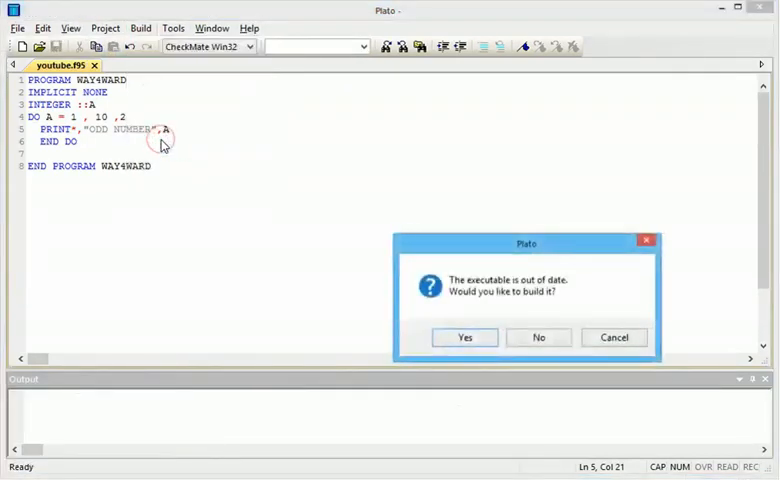
left_click(464, 337)
type("EVEN")
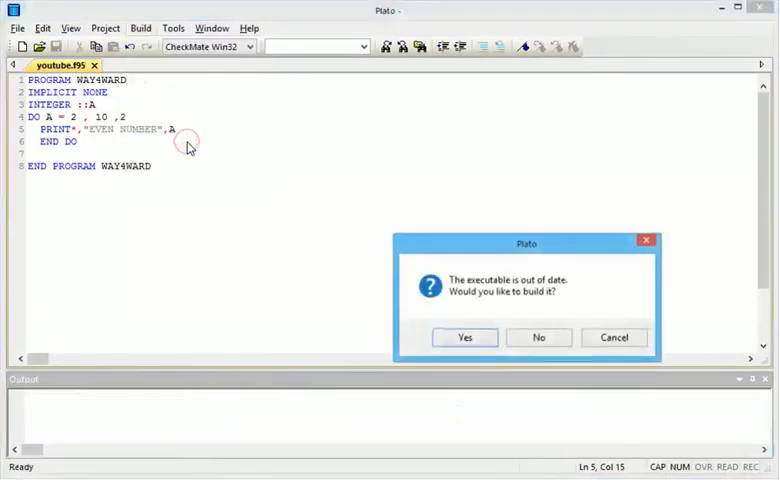
left_click(464, 337)
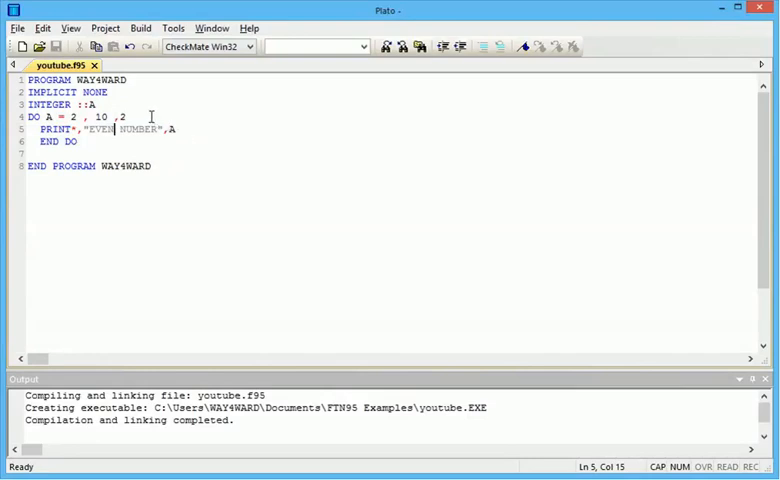
Step: Declare B alongside A and set B = A+1 inside the loop starting at 1
left_click(98, 104)
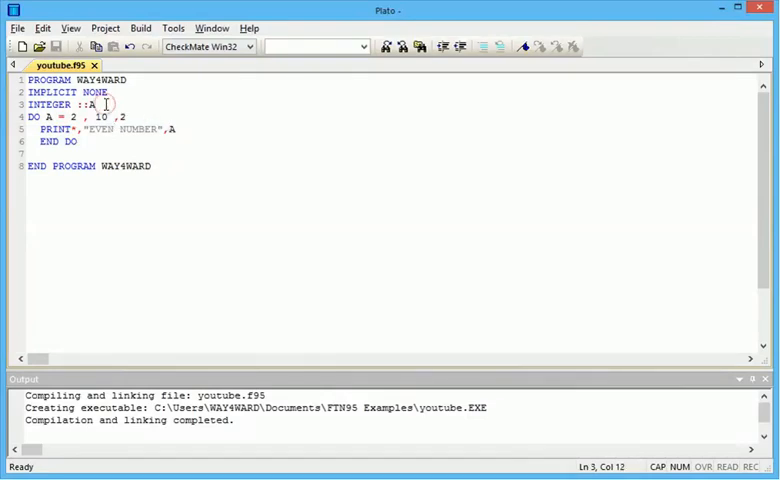
type(", B")
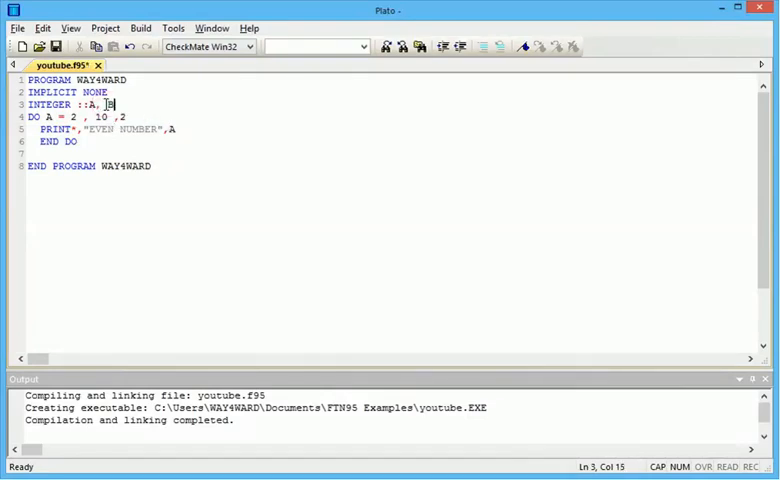
type("1")
key("Return")
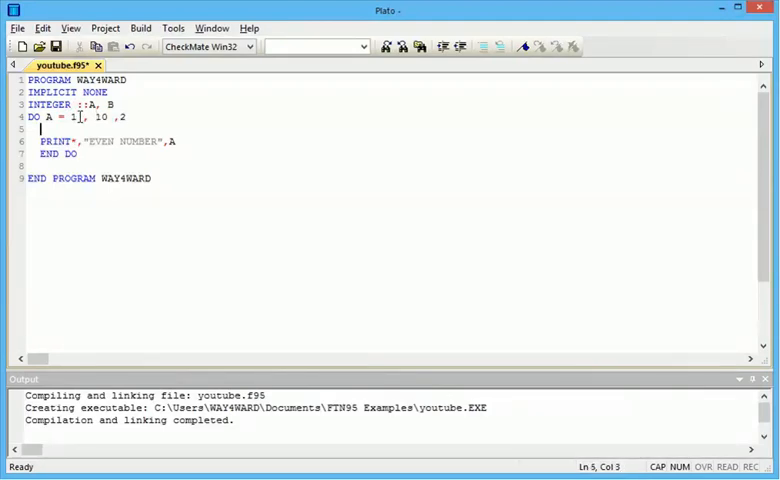
type("B")
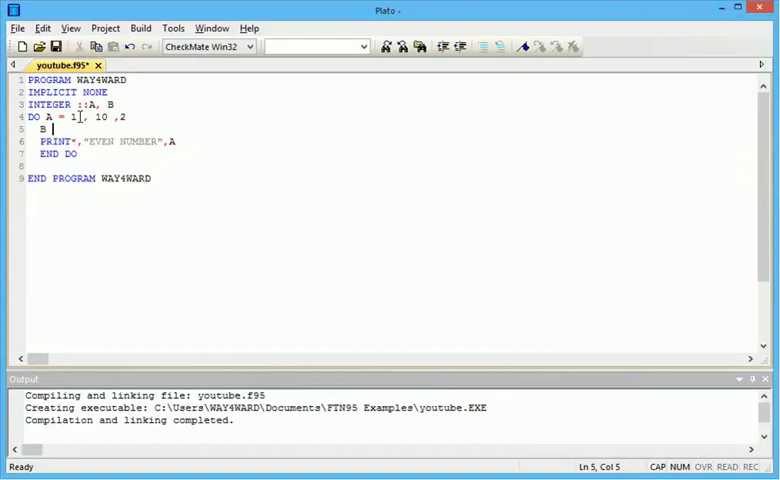
type("=A")
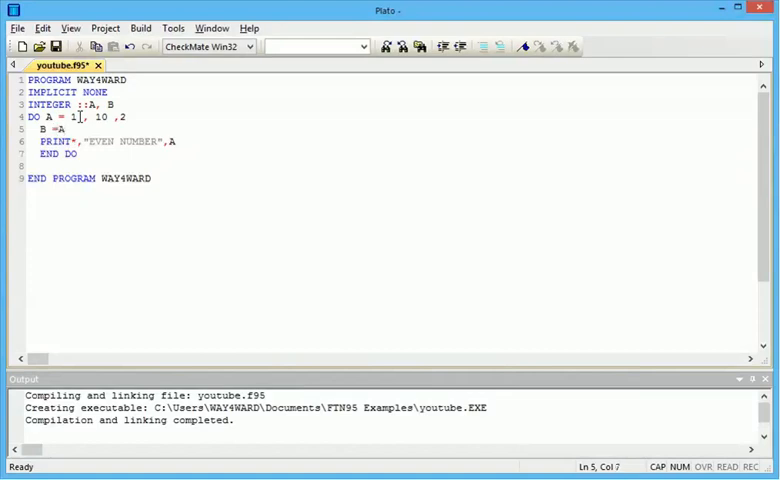
type("+1")
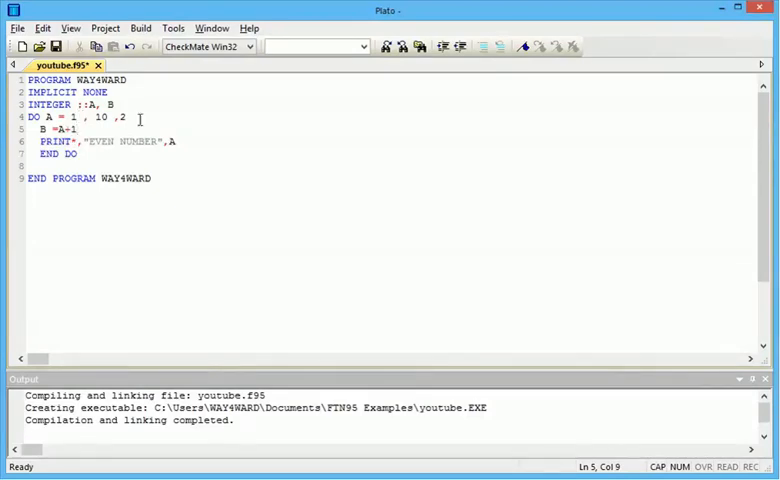
Step: Extend PRINT to show "EVEN NUMBER",B,"ODD NUMBER",A
left_click(177, 141)
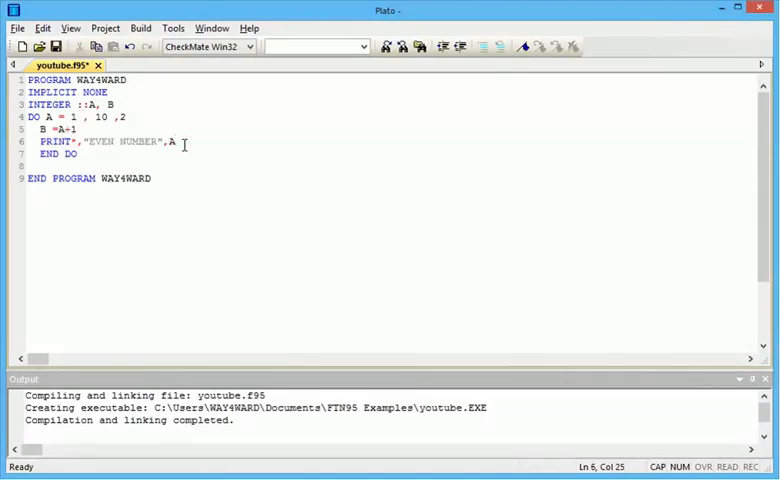
type(",y")
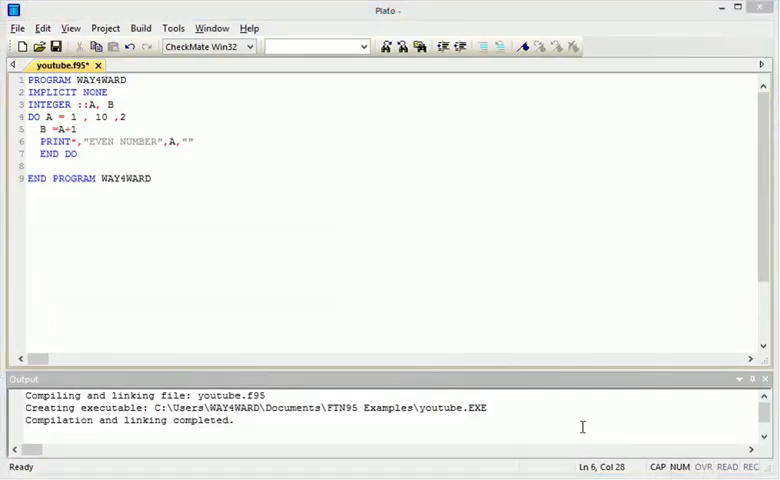
mouse_move(405, 275)
type("OD")
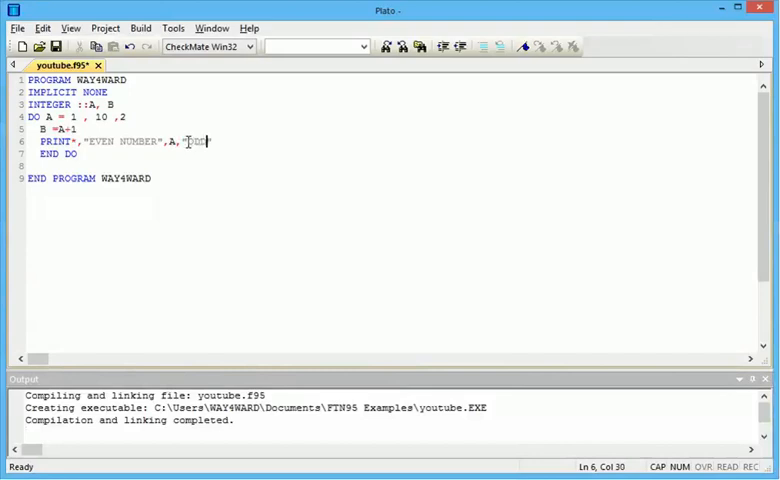
type("NUM")
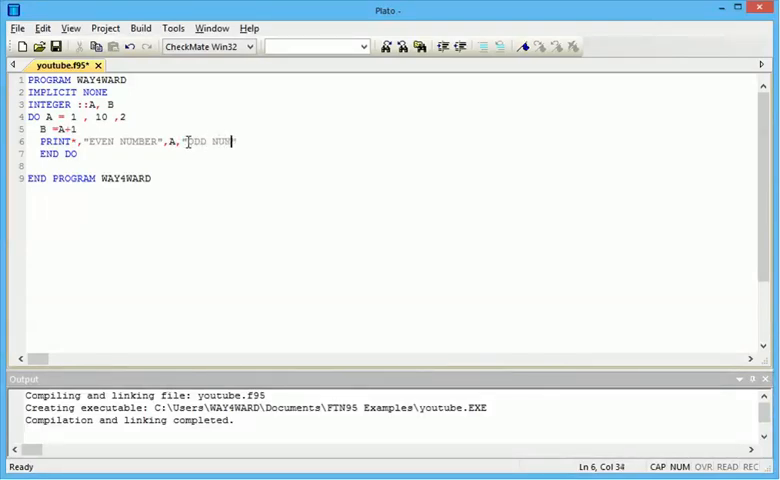
type("BER")
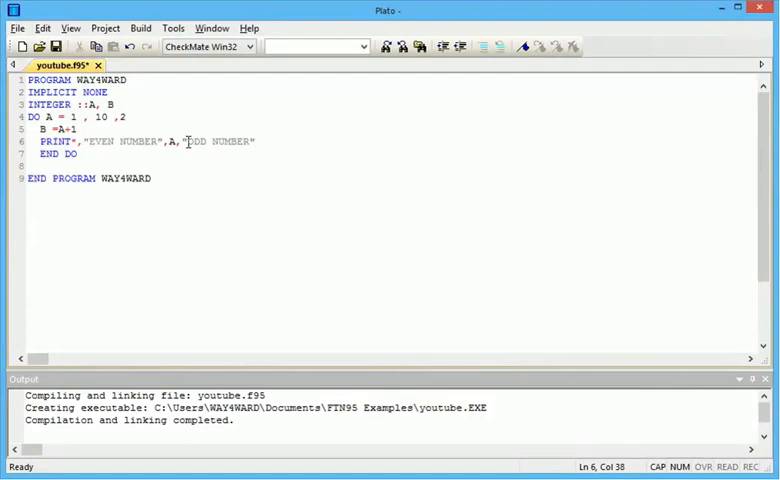
type(",A")
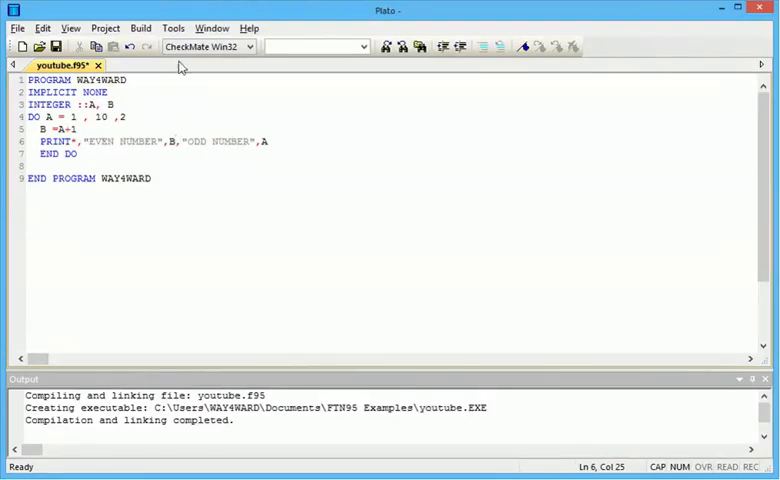
Step: Rebuild and run, listing even numbers 2–10 beside odd numbers 1–9
left_click(140, 27)
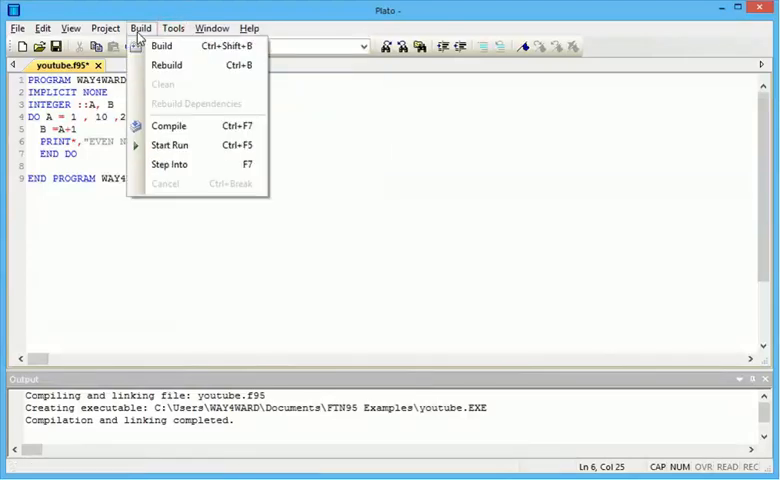
left_click(170, 145)
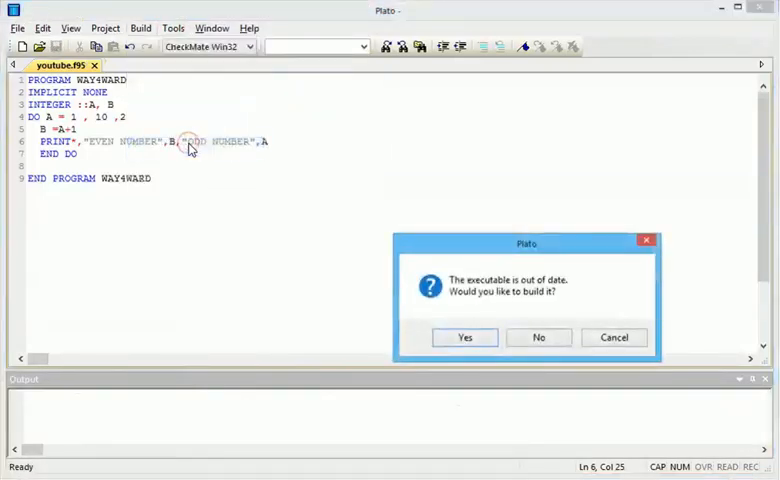
left_click(464, 337)
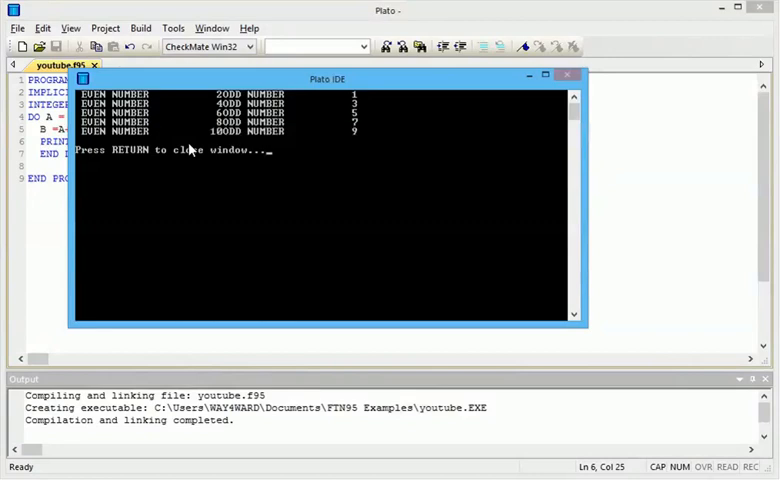
mouse_move(260, 208)
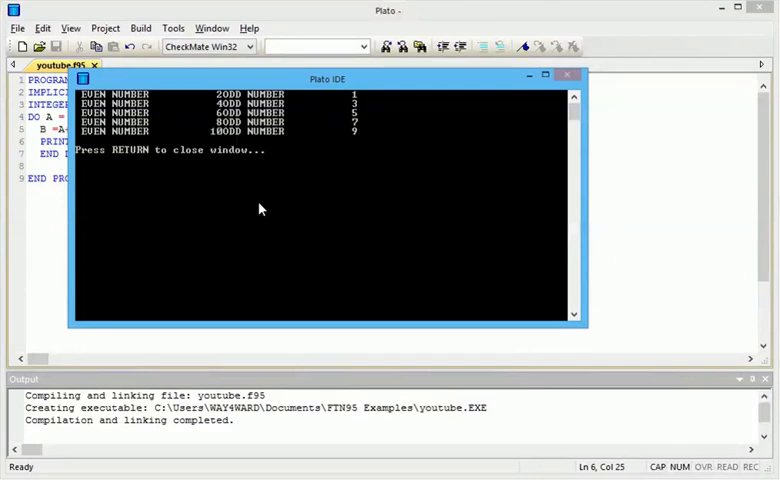
mouse_move(285, 127)
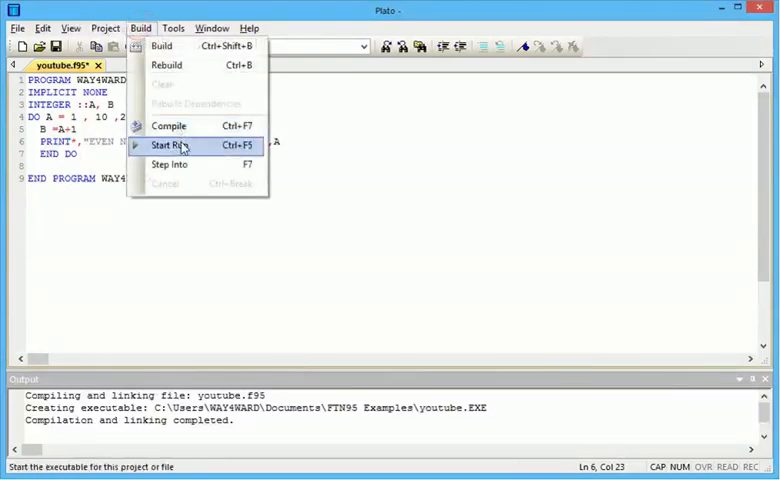
Step: Run the program again with space-padded EVEN/ODD NUMBER labels
left_click(175, 145)
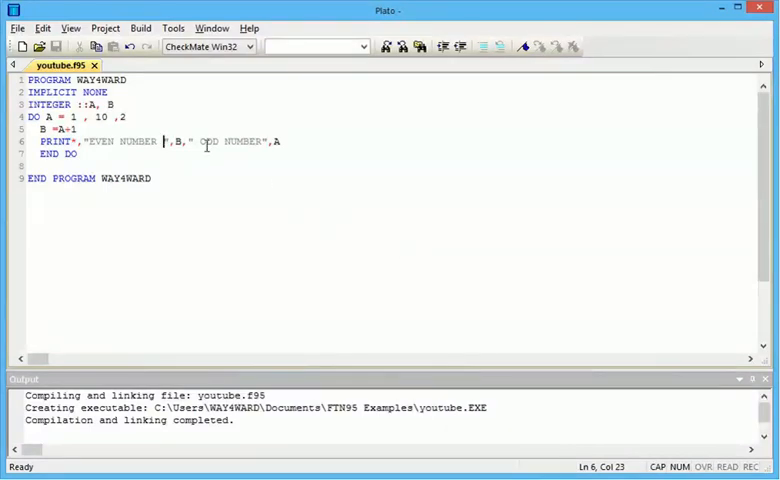
left_click(120, 104)
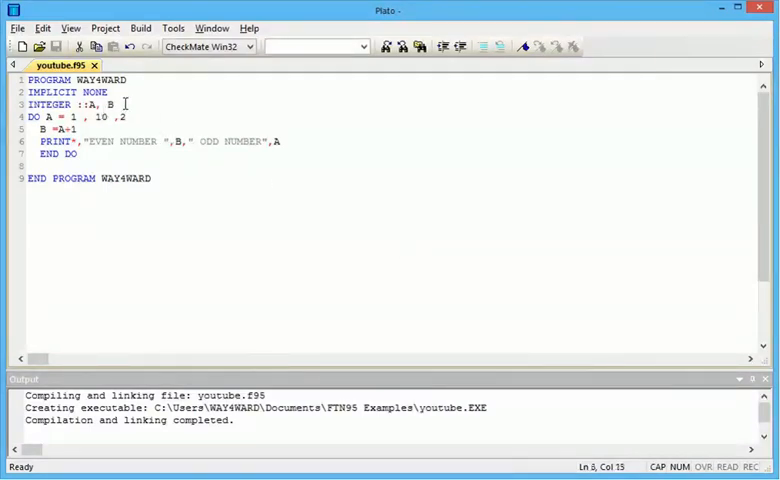
left_click(30, 116)
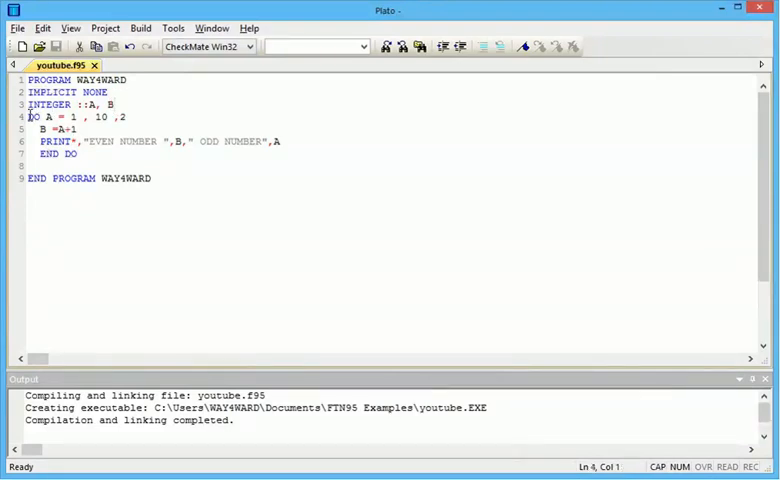
left_click_drag(30, 116, 281, 141)
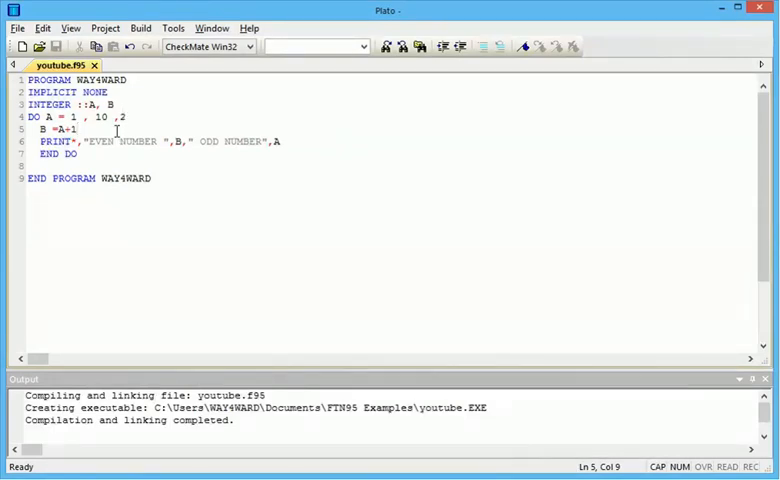
mouse_move(533, 375)
type("F")
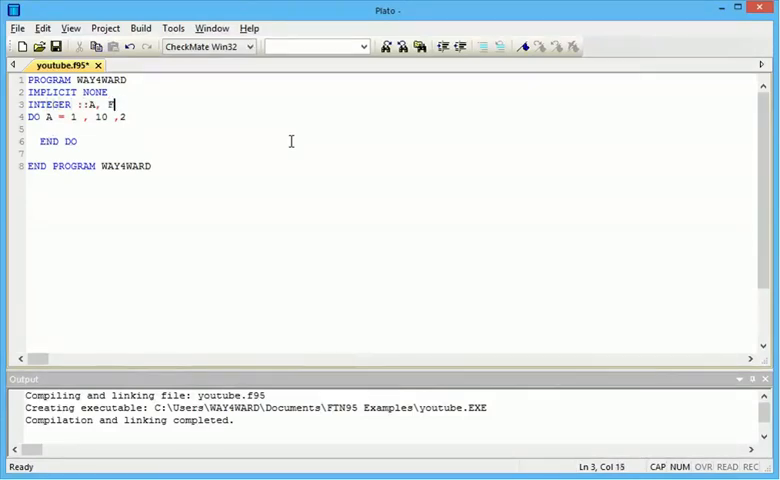
Step: Initialise FACT to 1 and compute FACT = A*FACT inside the loop
type("ACT")
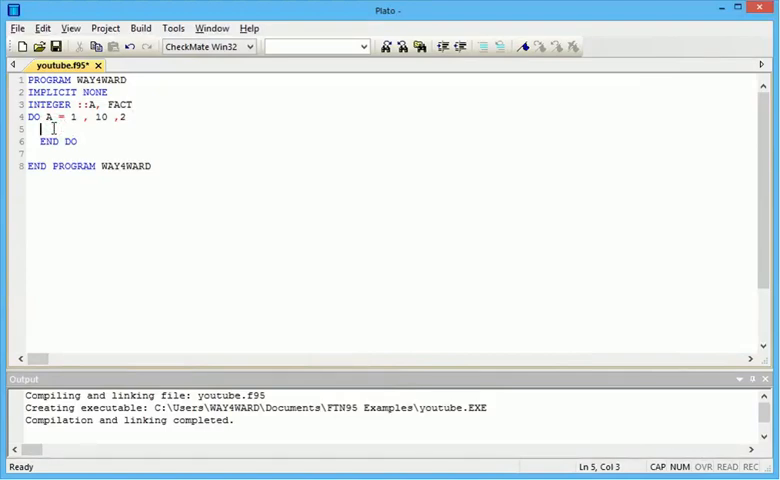
left_click(128, 117)
type("1")
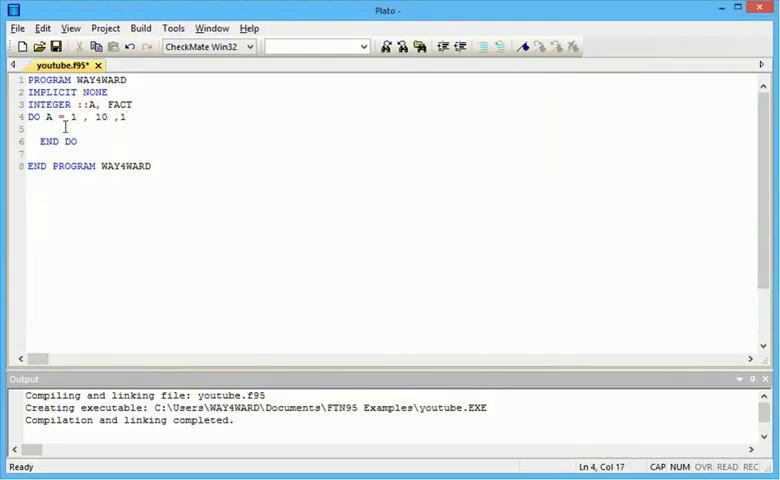
type("FACT = A")
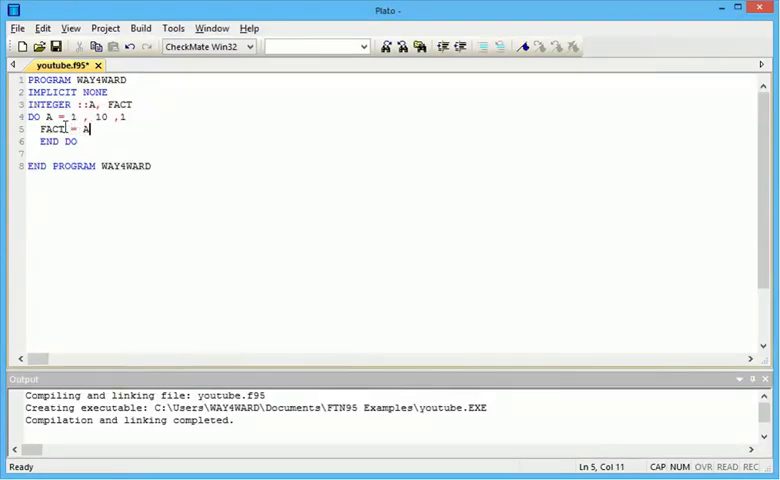
type("* FACT")
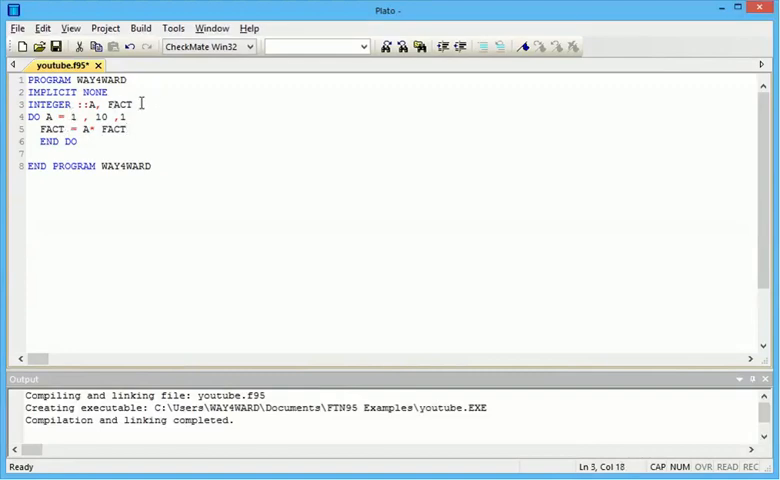
type("=")
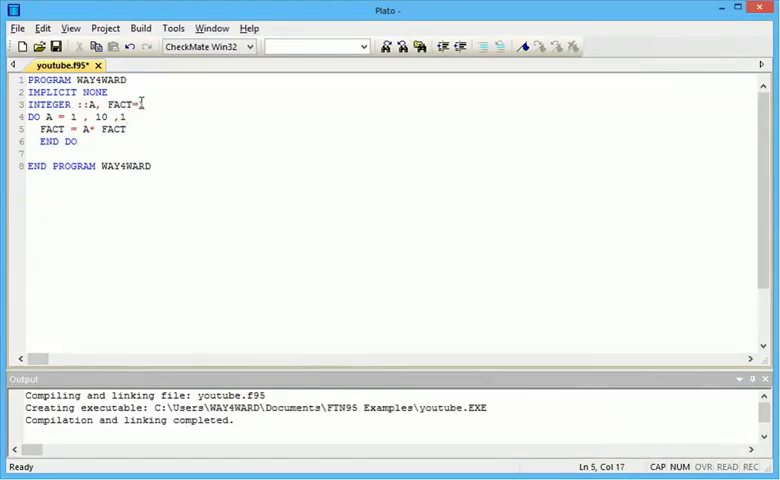
Step: Print A and FACT on every pass with PRINT*,A,FACT
type("PRI")
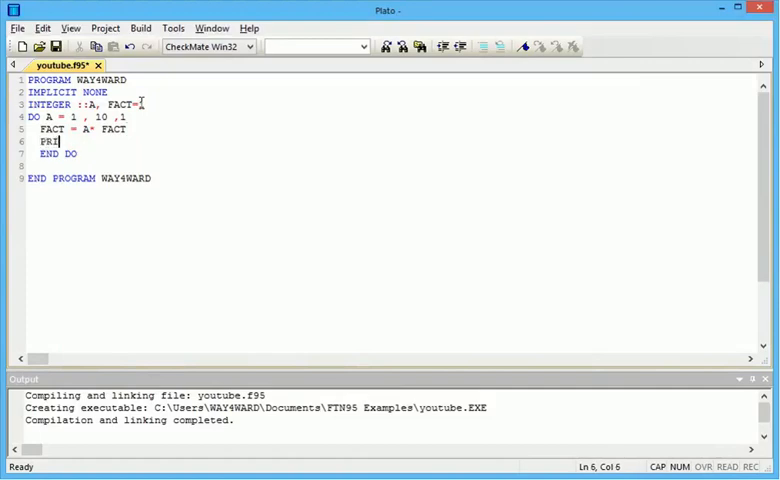
type("NT")
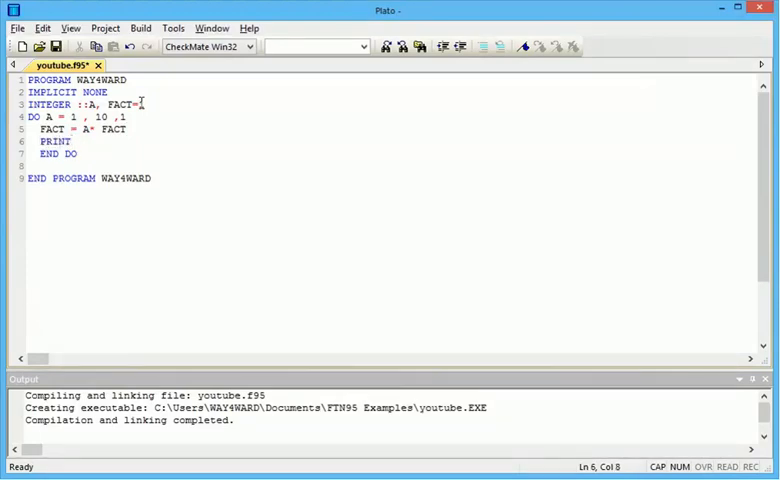
type("*,")
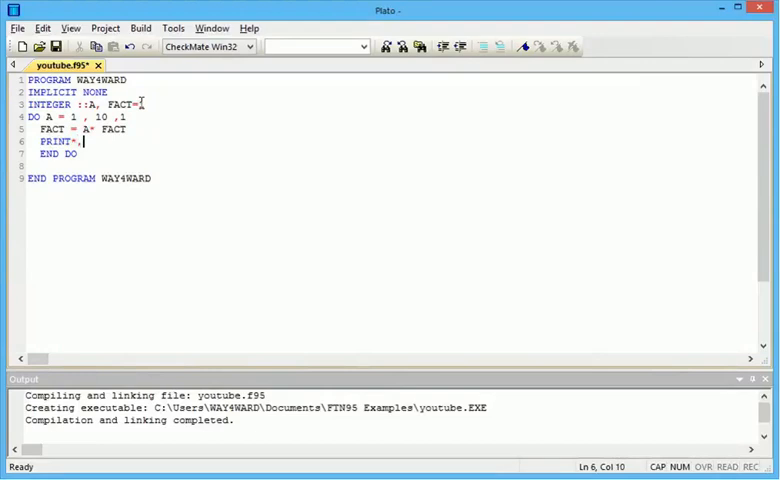
type("A,")
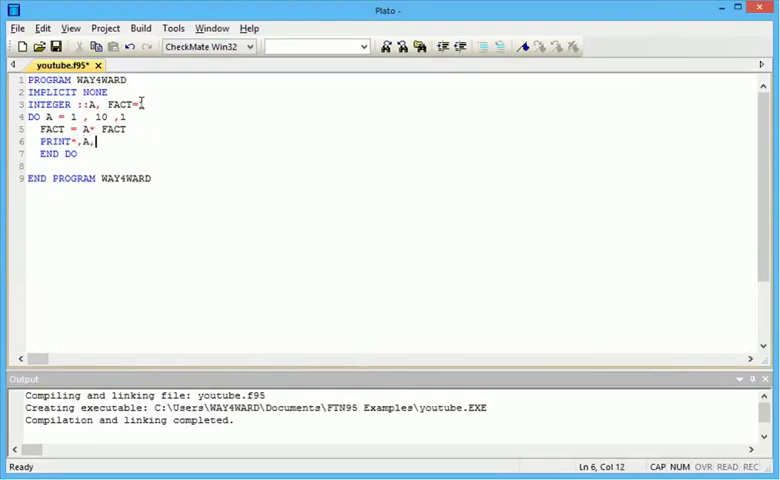
type("FACT")
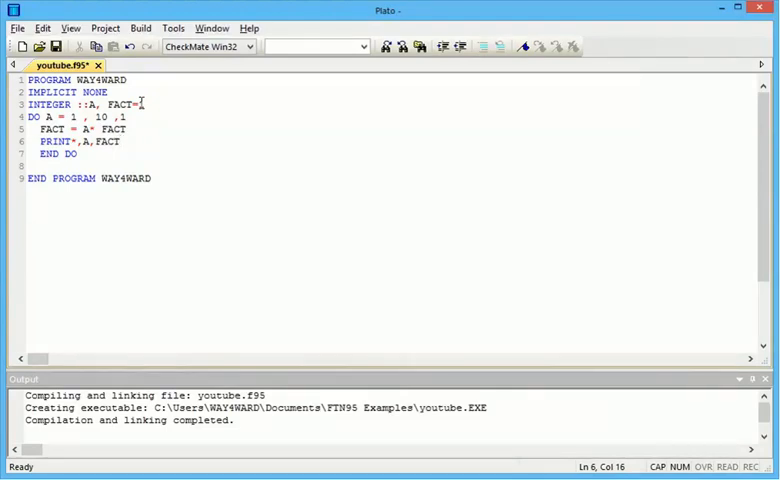
left_click(147, 46)
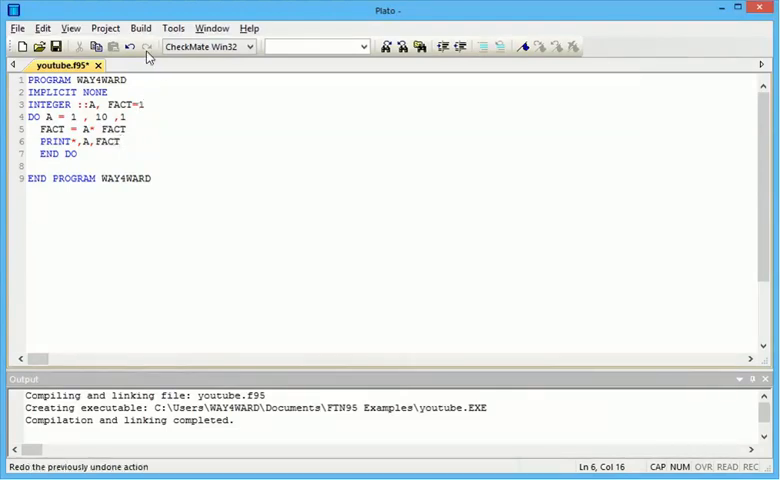
Step: Run the factorial program, listing factorials of 1 to 10 ending at 3628800
left_click(140, 28)
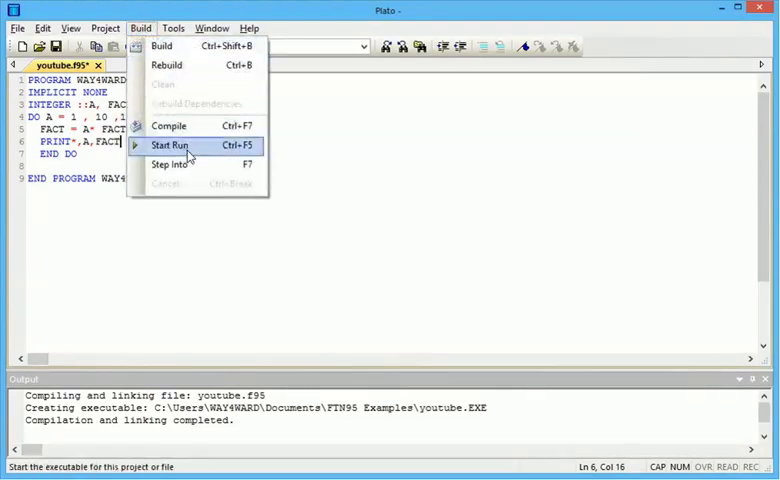
left_click(170, 145)
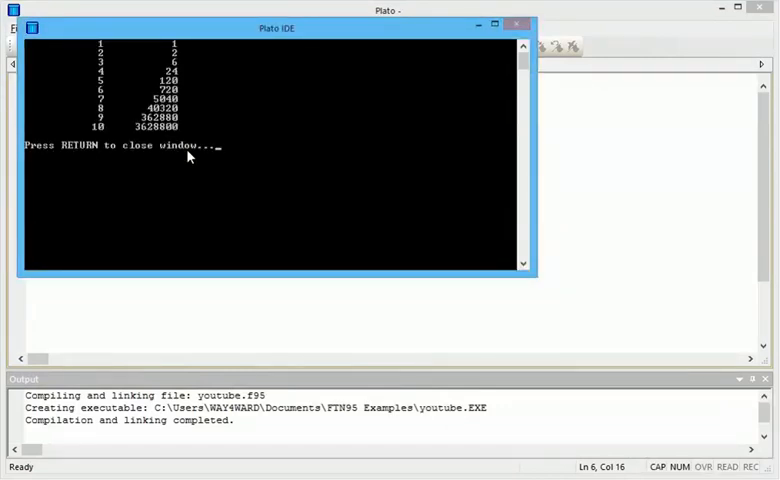
mouse_move(100, 50)
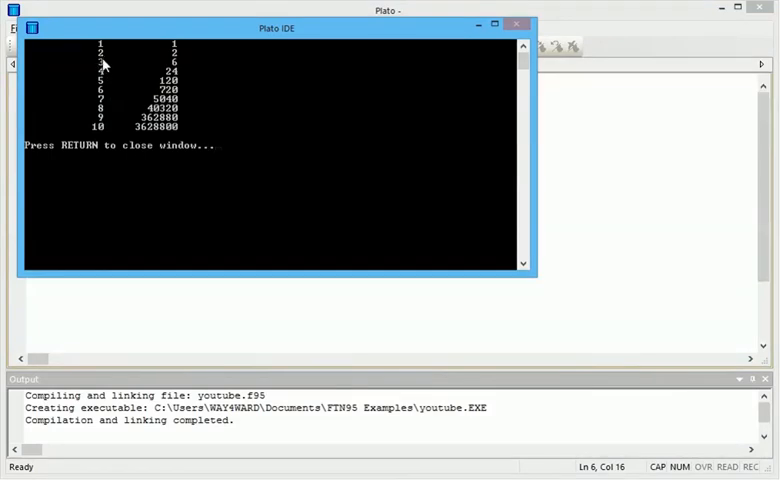
mouse_move(103, 78)
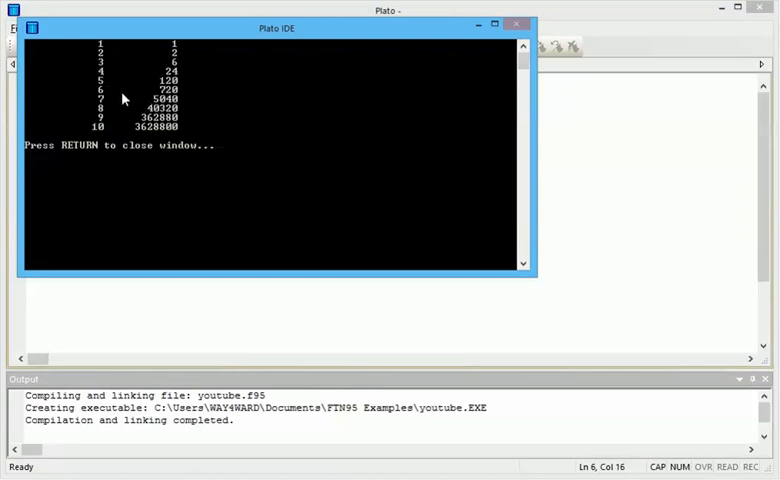
mouse_move(189, 114)
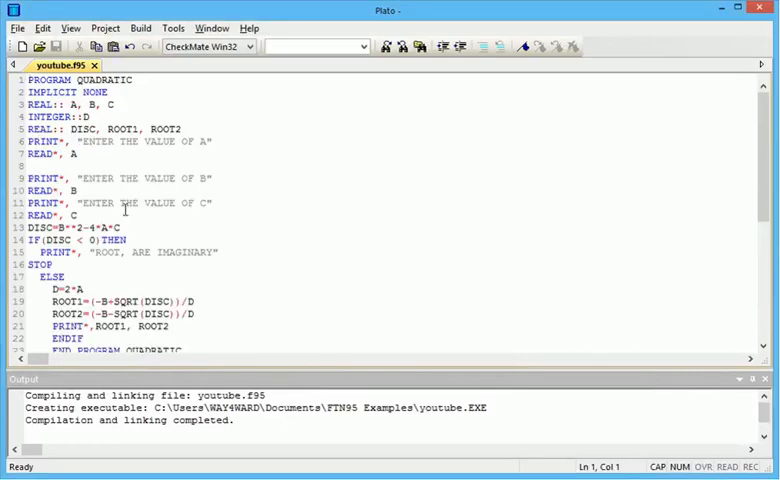
Step: Walk through the quadratic program's lines: the B prompt, reading C, the imaginary-roots message and the second root formula
left_click(108, 215)
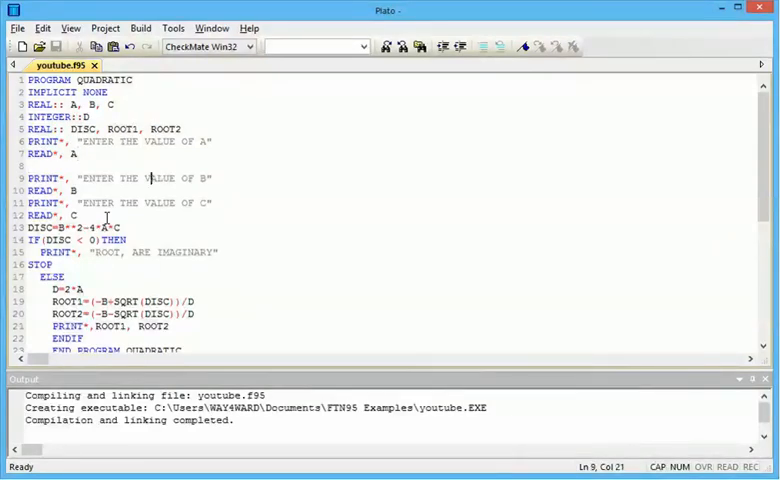
left_click(107, 215)
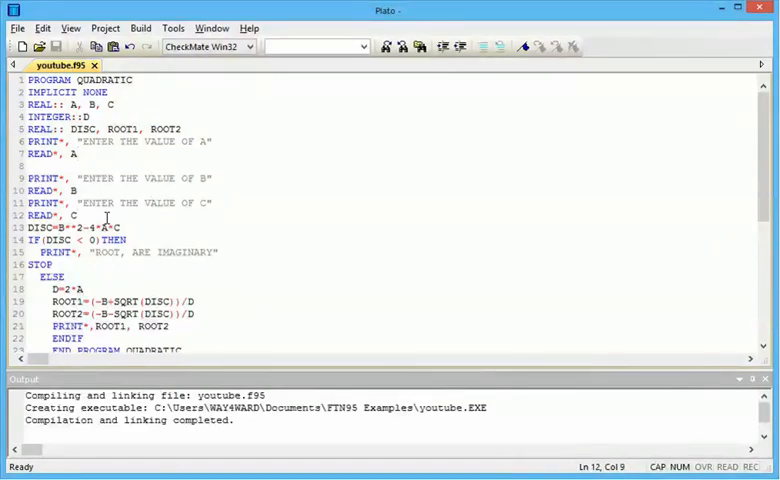
left_click(115, 227)
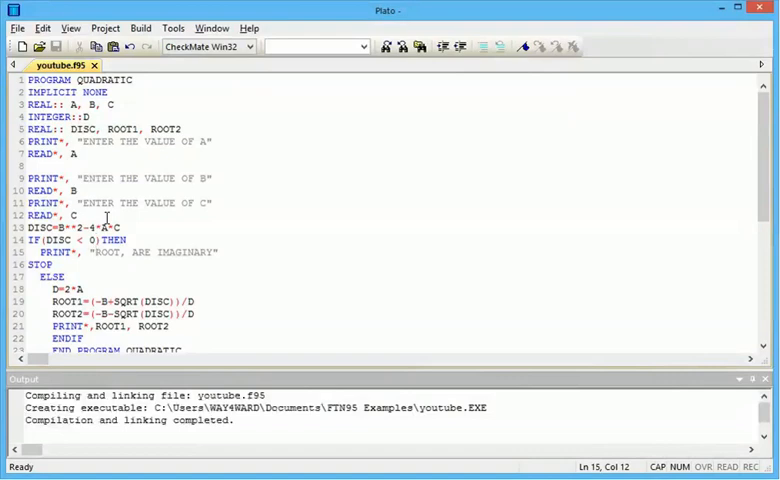
left_click(68, 276)
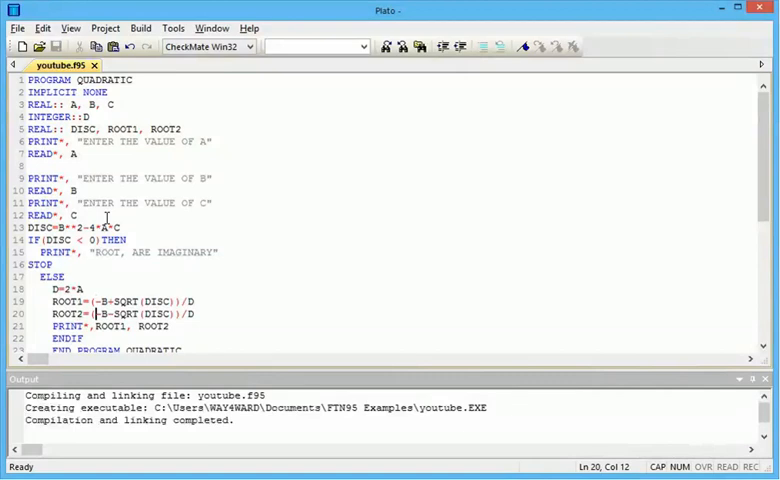
scroll("down", 3)
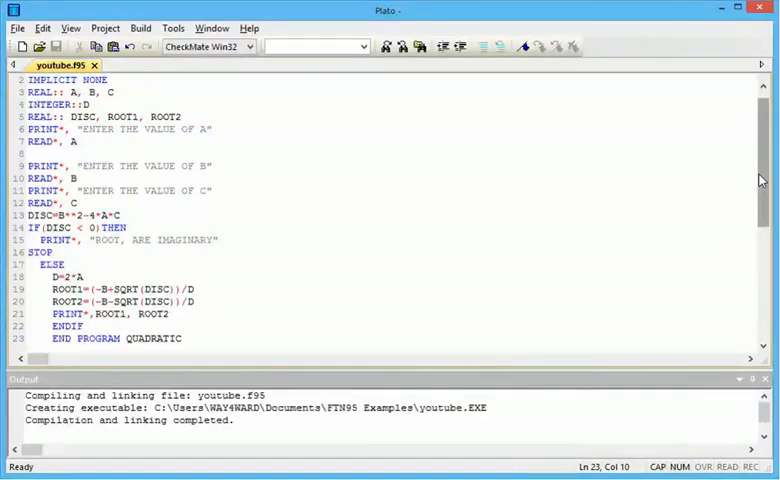
scroll("up", 3)
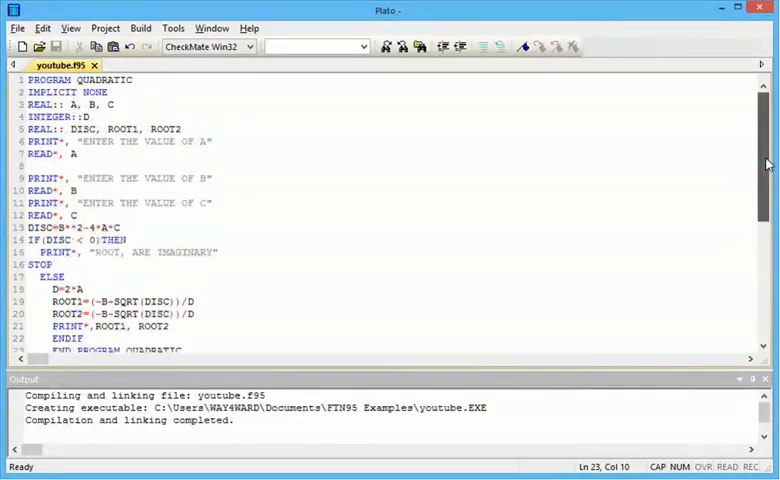
scroll("down", 3)
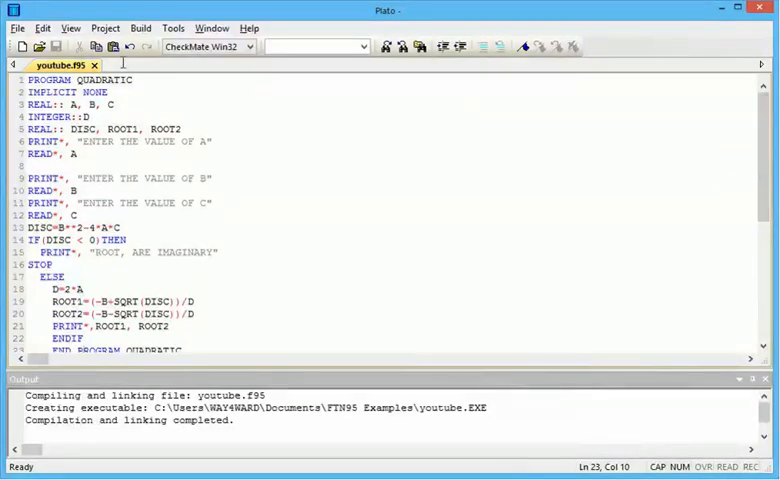
left_click(140, 27)
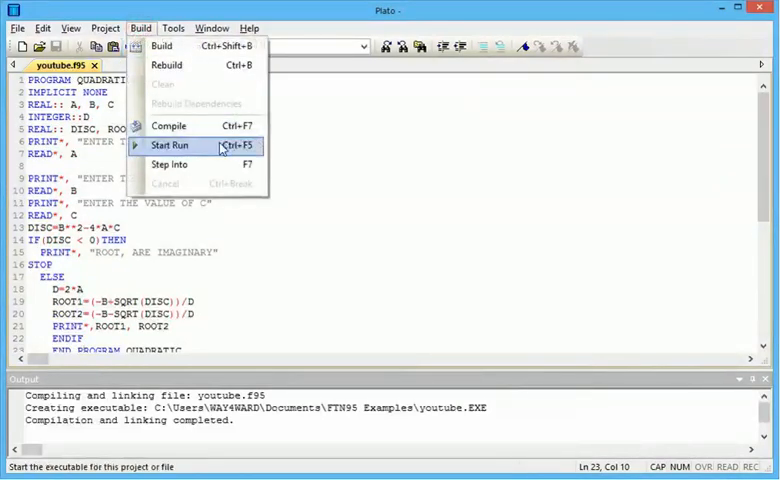
Step: Run the quadratic roots program from the Build menu and scroll through the editor
left_click(170, 145)
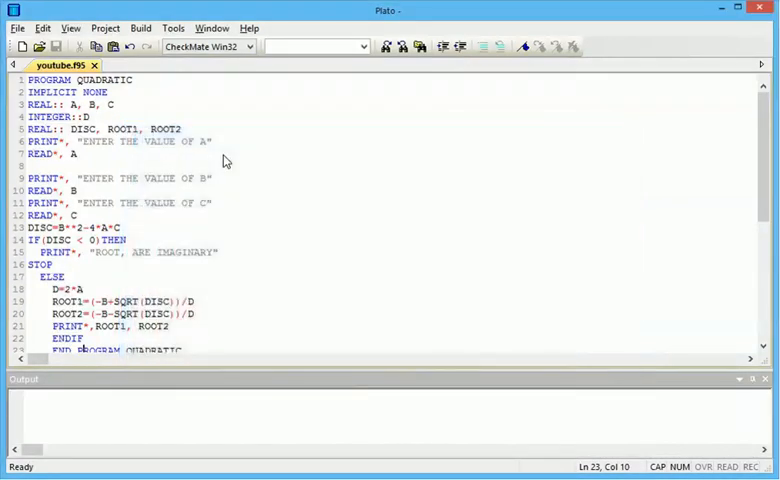
scroll("down", 3)
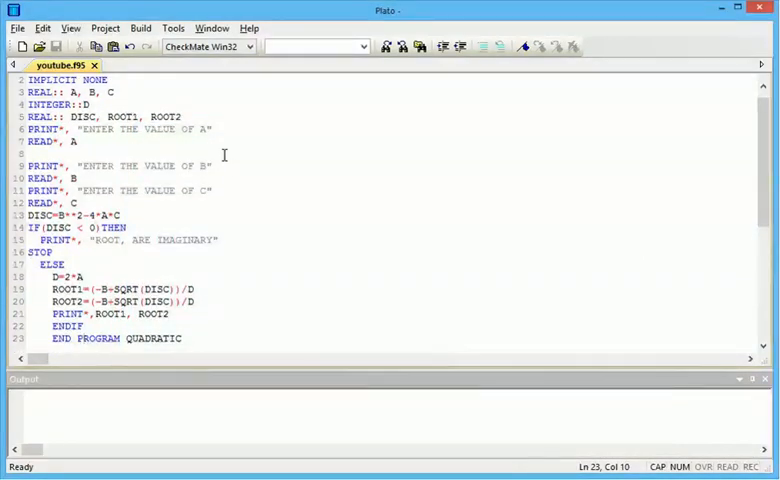
mouse_move(418, 266)
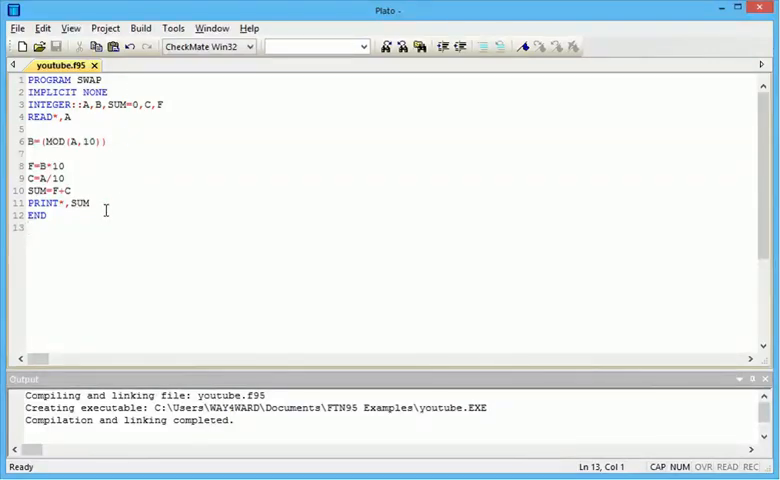
Step: Add a new line holding the example input value 54 above the MOD statement
key("enter")
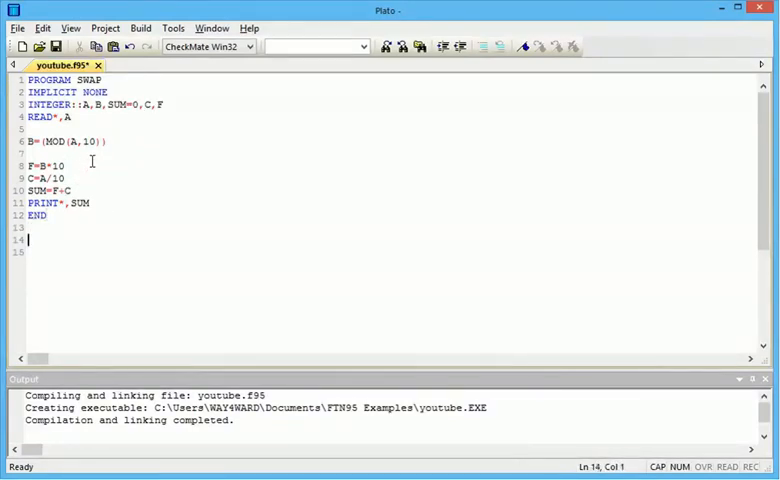
type("54")
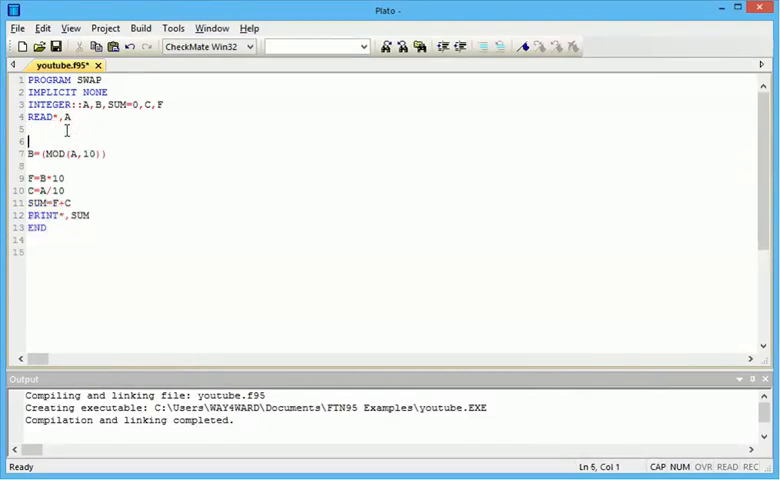
type("54")
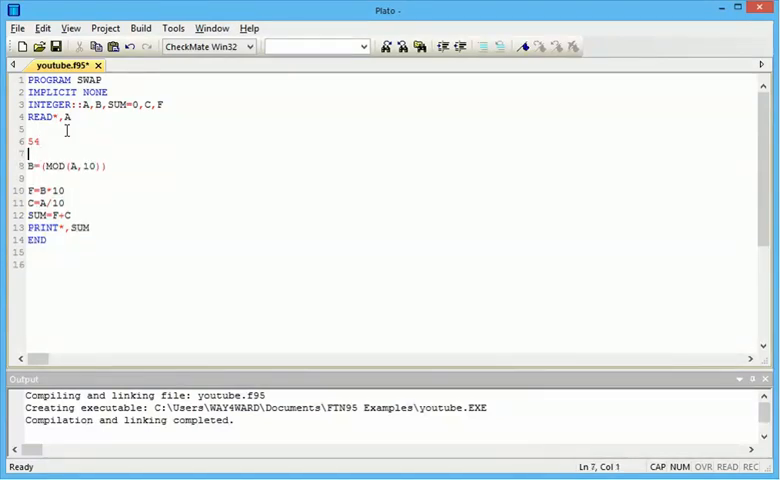
Step: Write the worked-example line B=4*10 = 40 and correct the start of the C=A/10 statement
type("B")
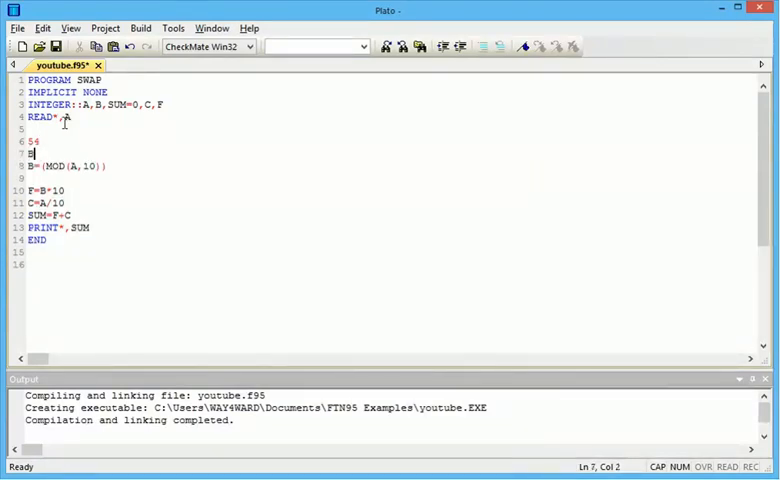
type("4")
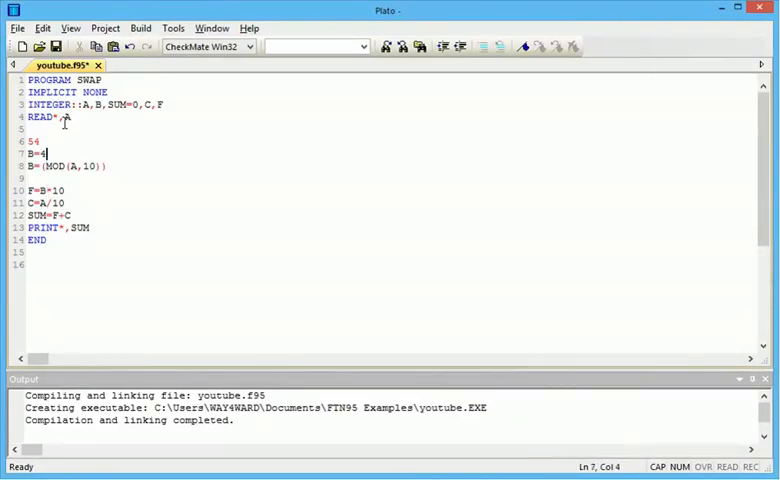
type("*")
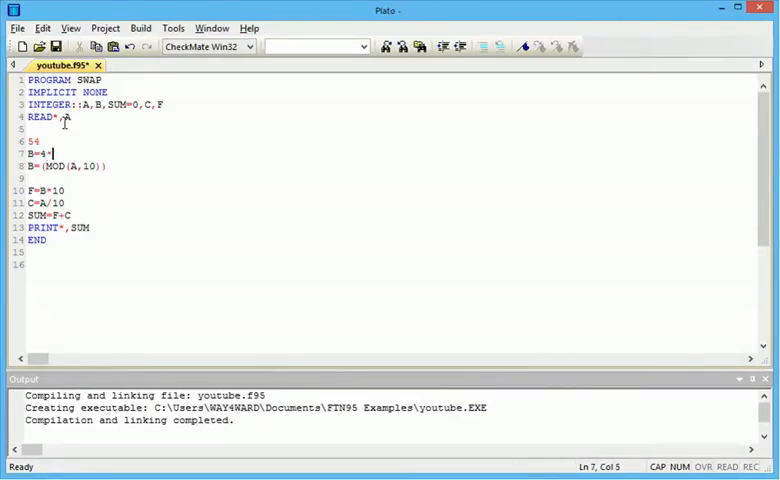
type("10")
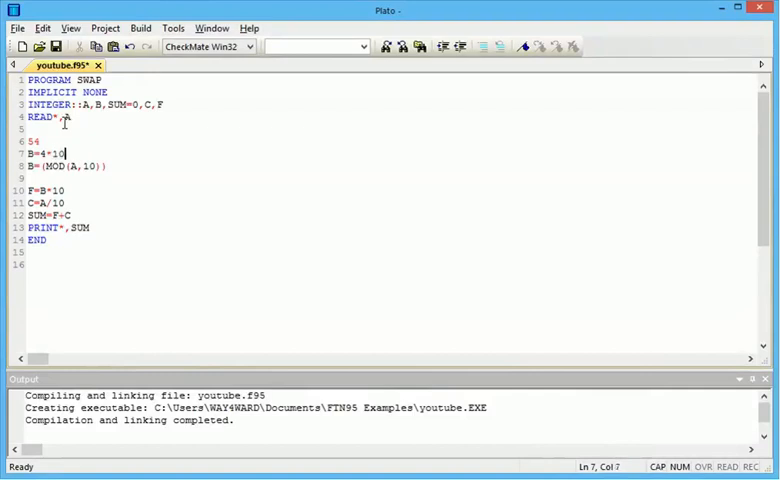
type("=")
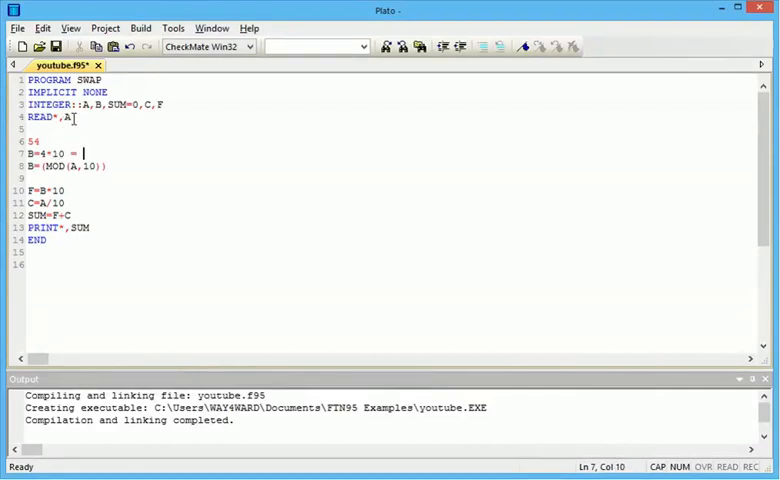
type("40")
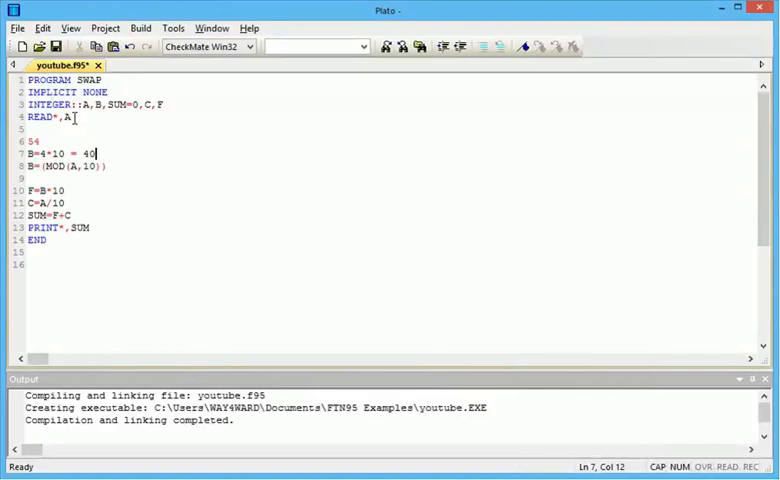
left_click(47, 202)
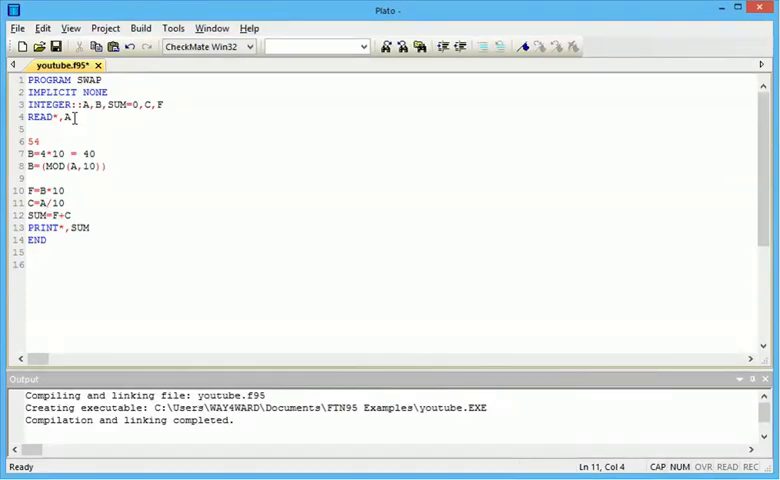
left_click(29, 202)
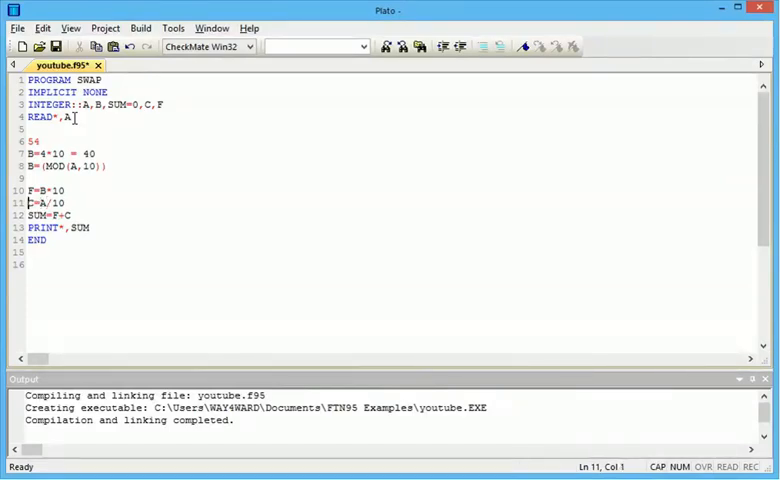
type("C")
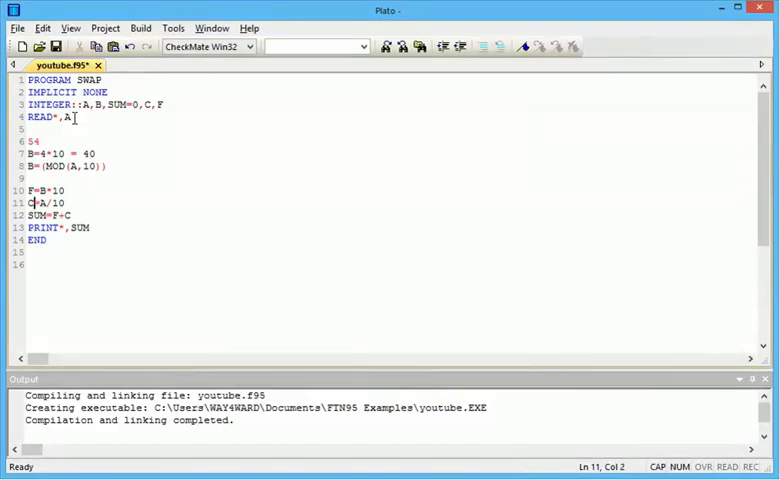
Step: Expand the 54 line into A = 54/10 = 5 and remove a stray plus sign typed after SWAP
left_click(30, 178)
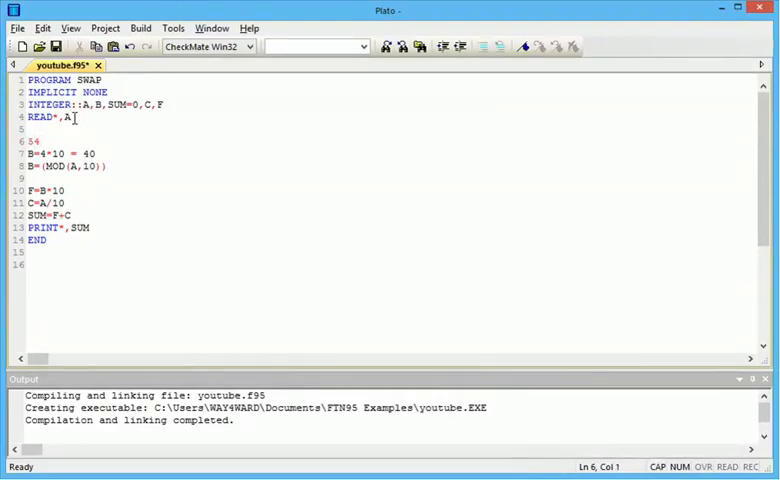
type("A =")
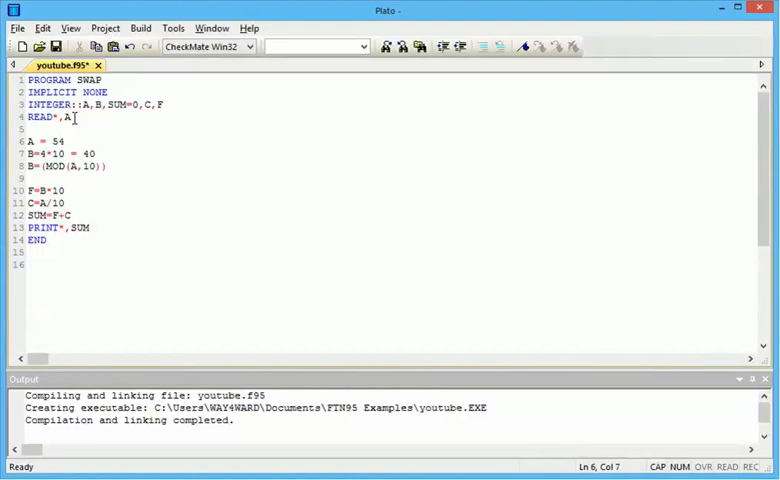
type("/10 =")
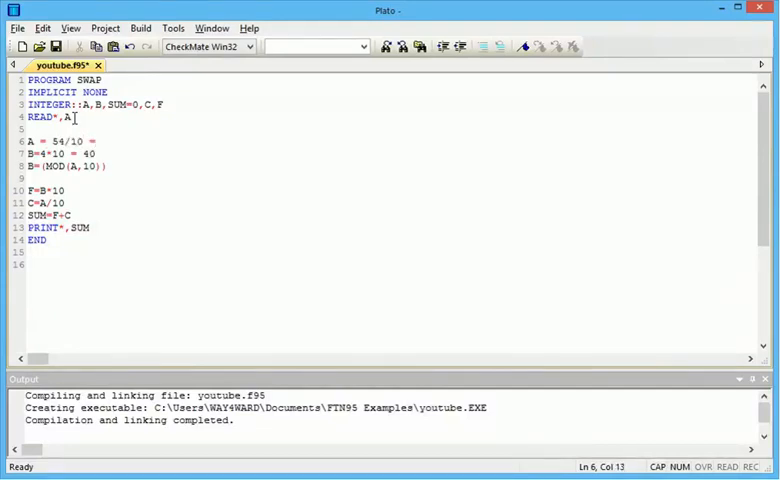
type("5")
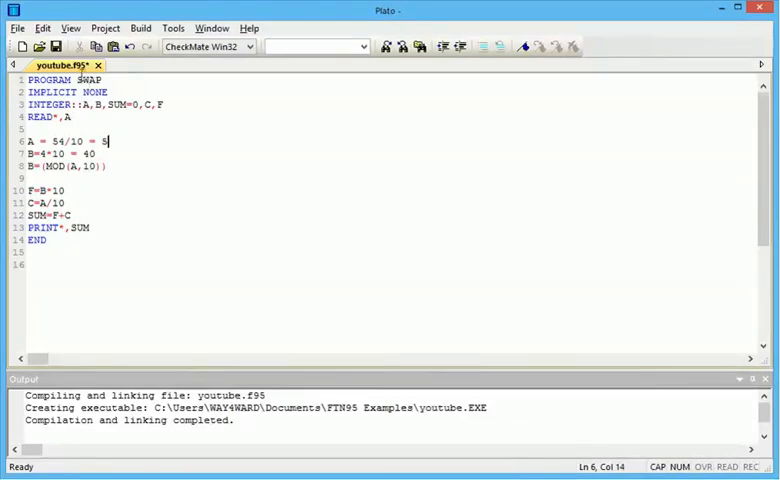
left_click(107, 166)
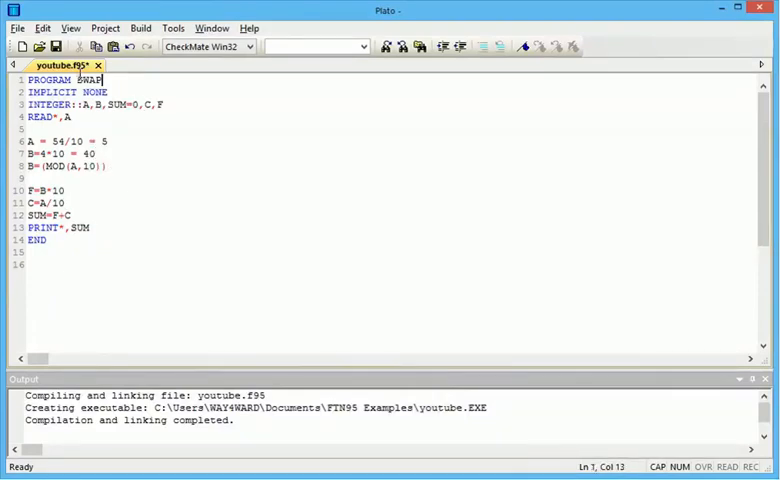
type("+")
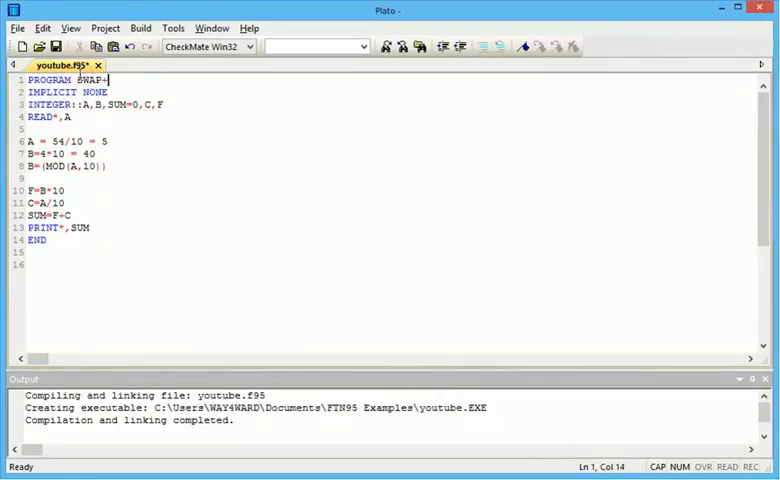
key("BackSpace")
type("+5")
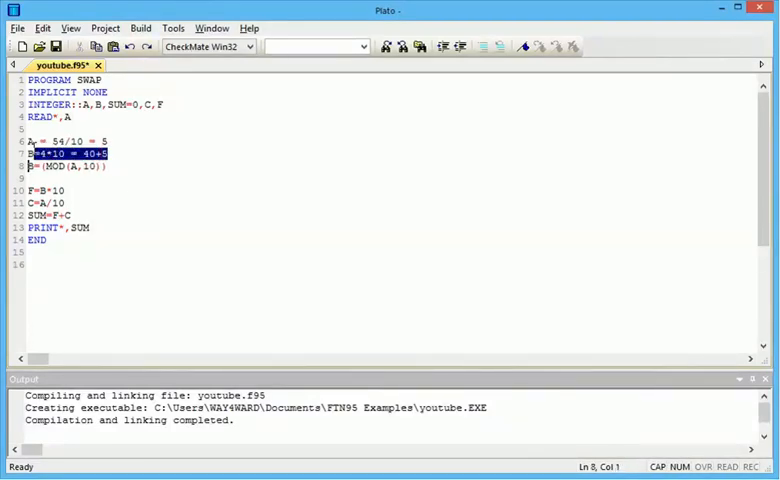
Step: Delete the example lines, rebuild and run SWAP, and enter 78 in its console
key("Delete")
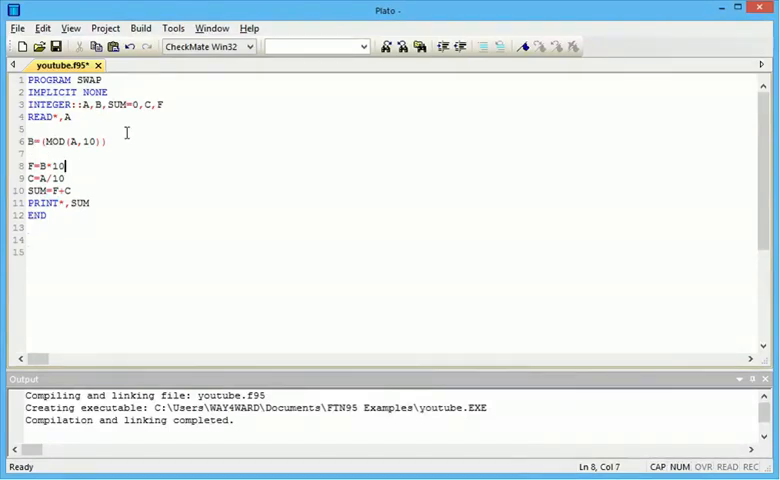
left_click(140, 28)
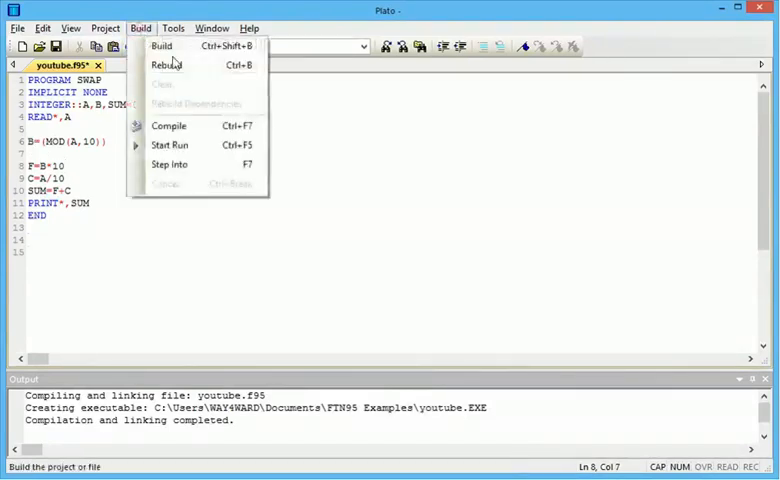
left_click(170, 145)
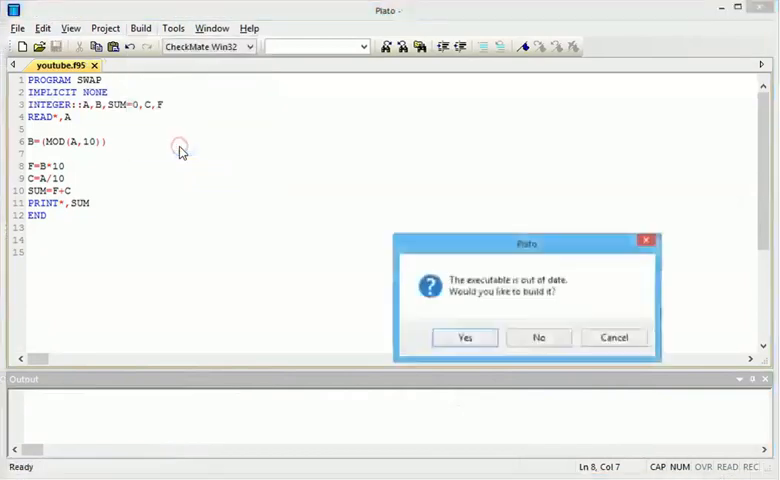
left_click(464, 337)
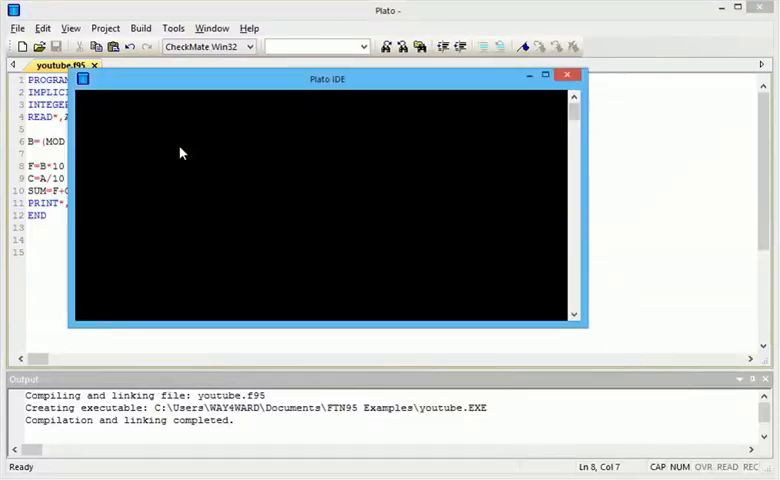
type("78")
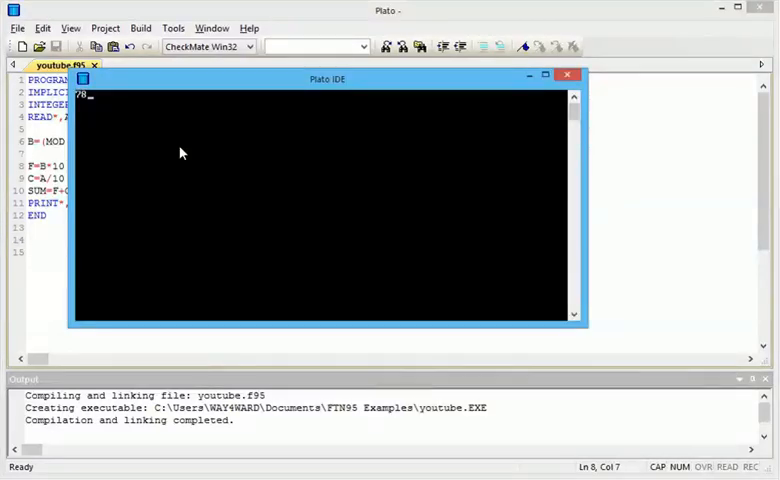